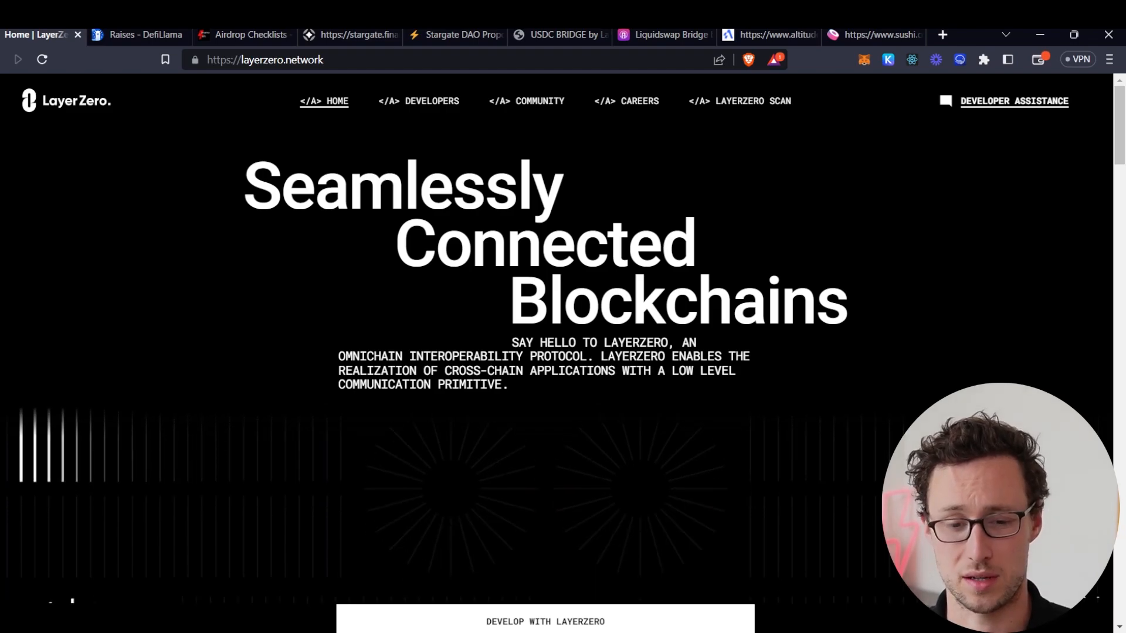
Show the DefiLlama Raises page filtered to LayerZero's three funding rounds.
{"action": "left_click", "coordinate": [139, 34]}
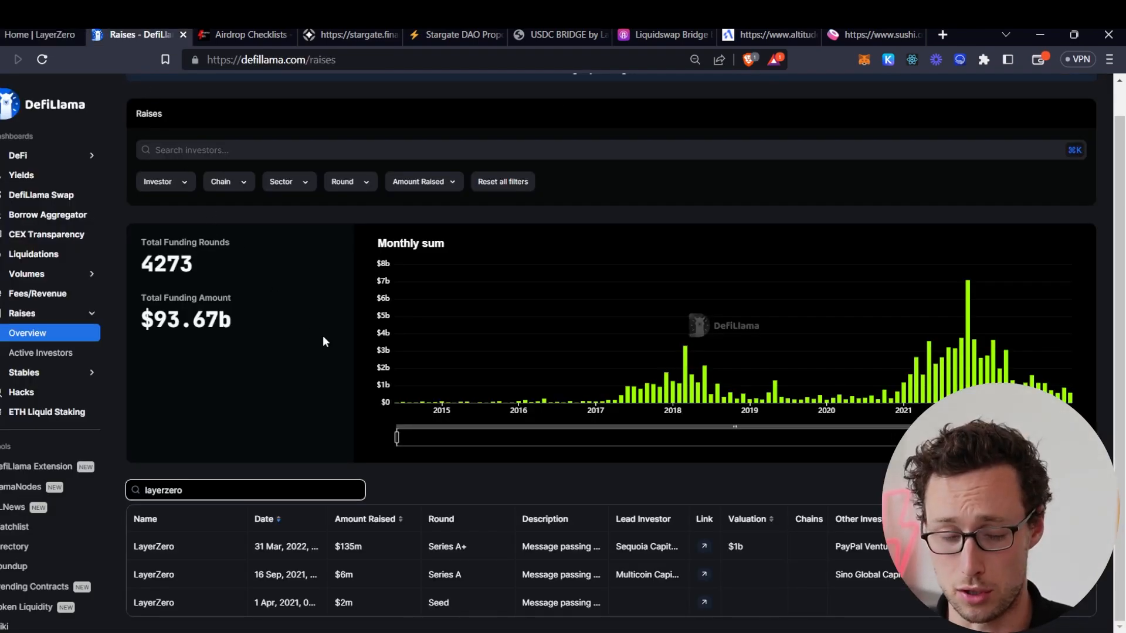
{"action": "mouse_move", "coordinate": [419, 562]}
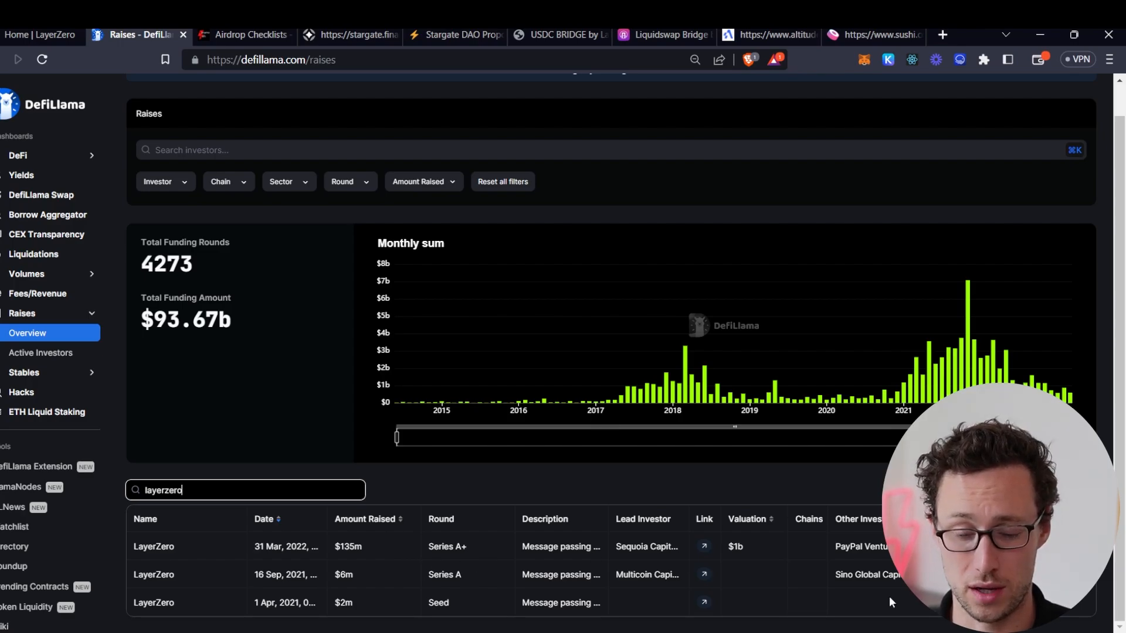
{"action": "mouse_move", "coordinate": [754, 534]}
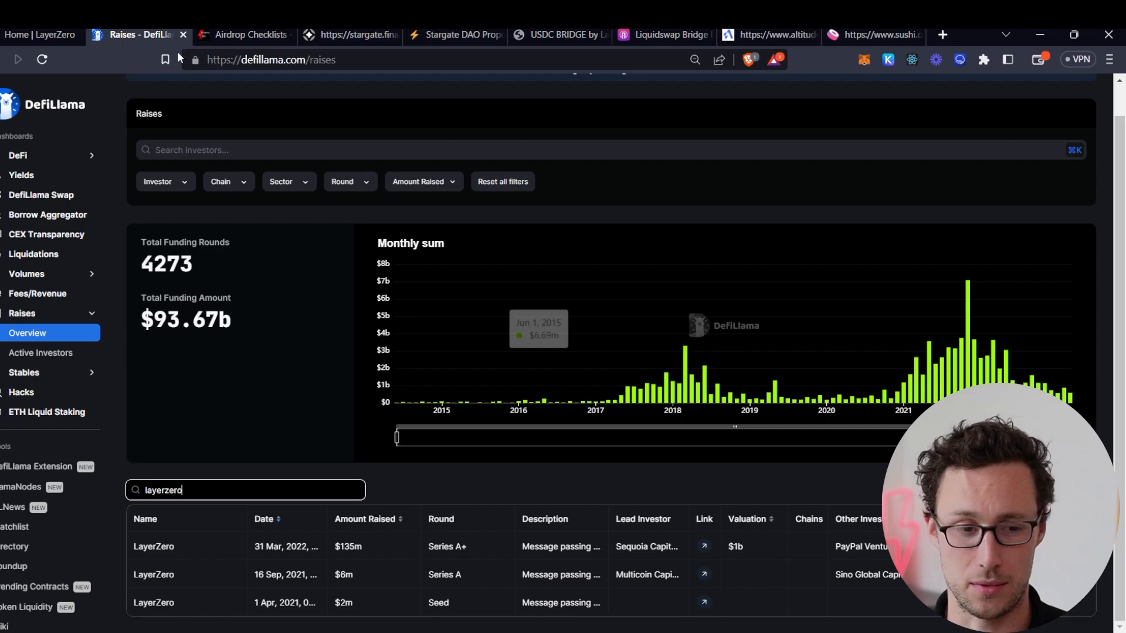
Read the LayerZero homepage down through Core Concept, investor logos and the send() code example.
{"action": "left_click", "coordinate": [40, 34]}
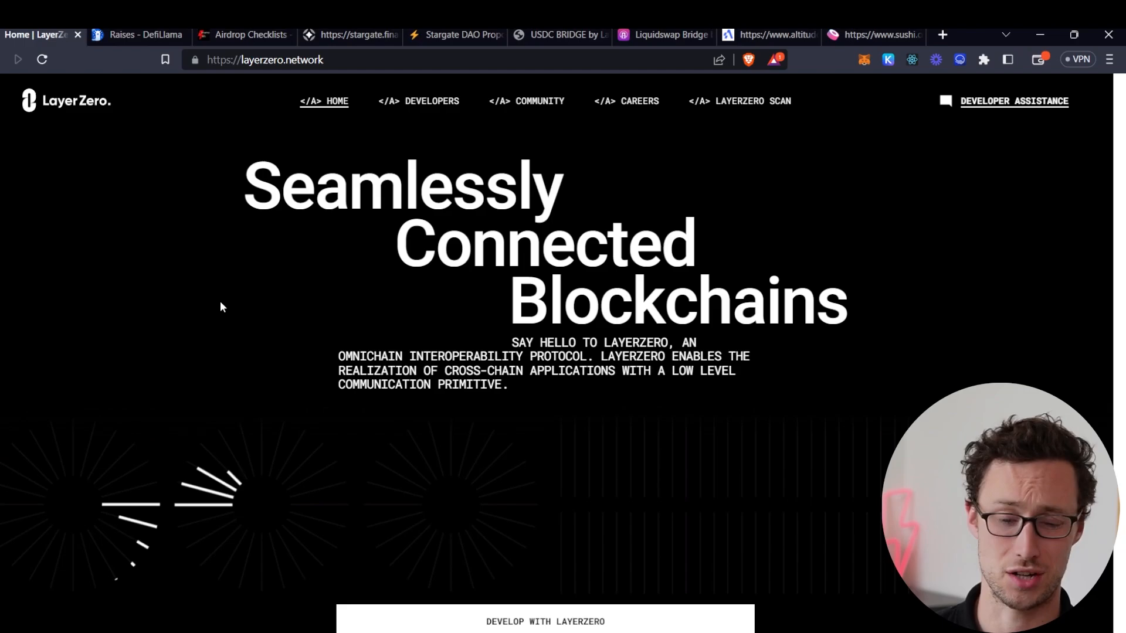
{"action": "scroll", "scroll_direction": "down", "scroll_amount": 3}
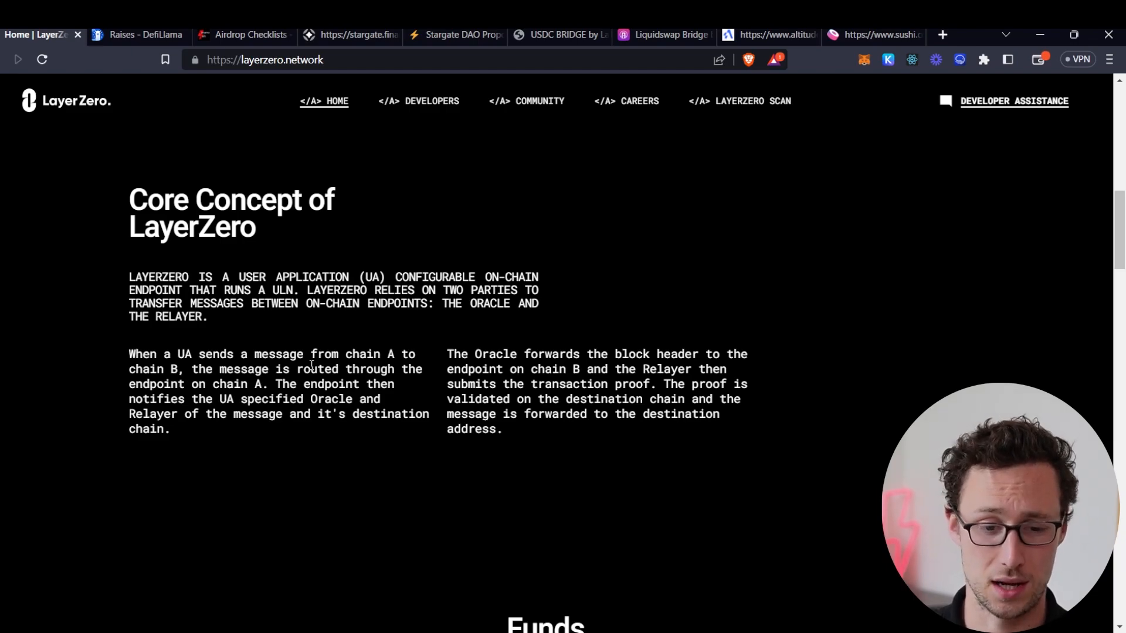
{"action": "scroll", "scroll_direction": "down", "scroll_amount": 3}
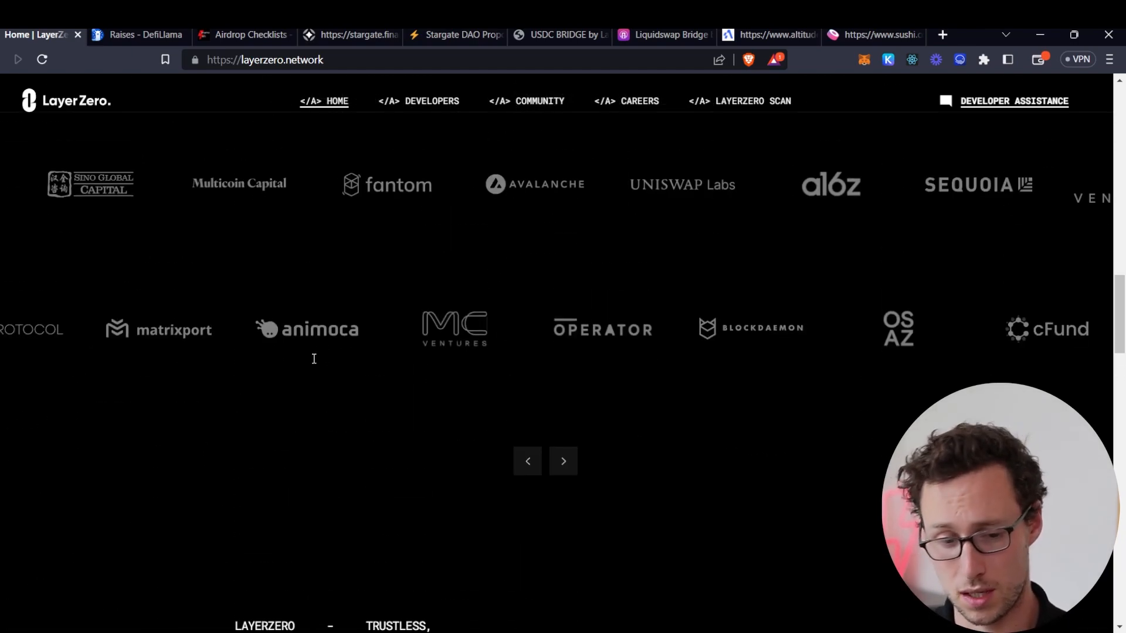
{"action": "scroll", "scroll_direction": "down", "scroll_amount": 3}
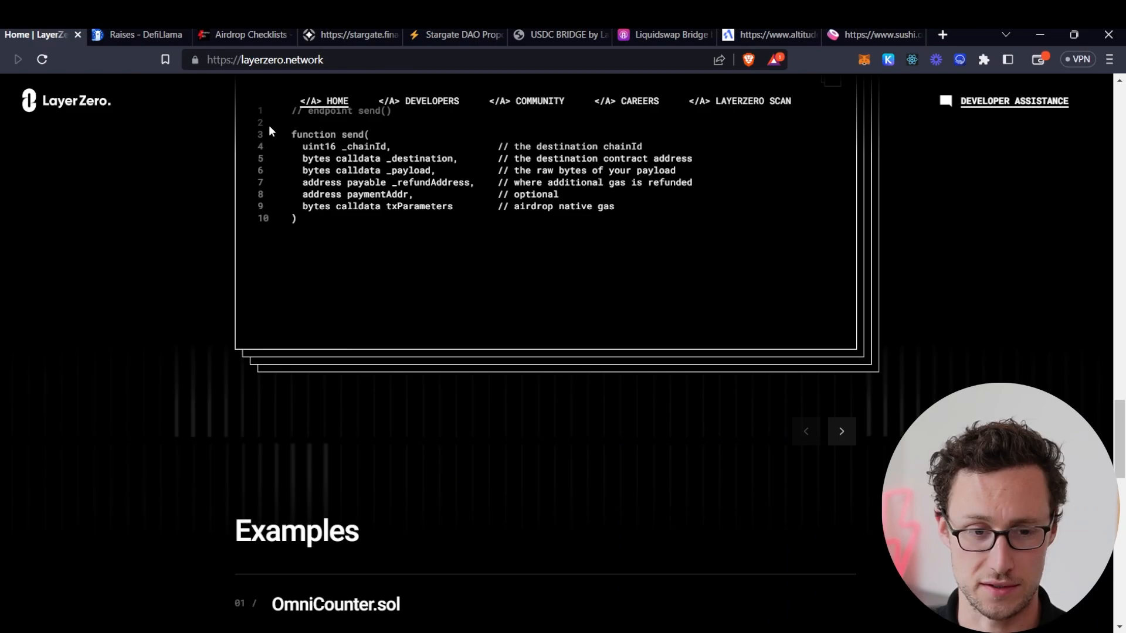
Read the Dynamo DeFi Airdrop Checklists post down through its six Layer Zero tasks.
{"action": "left_click", "coordinate": [244, 34]}
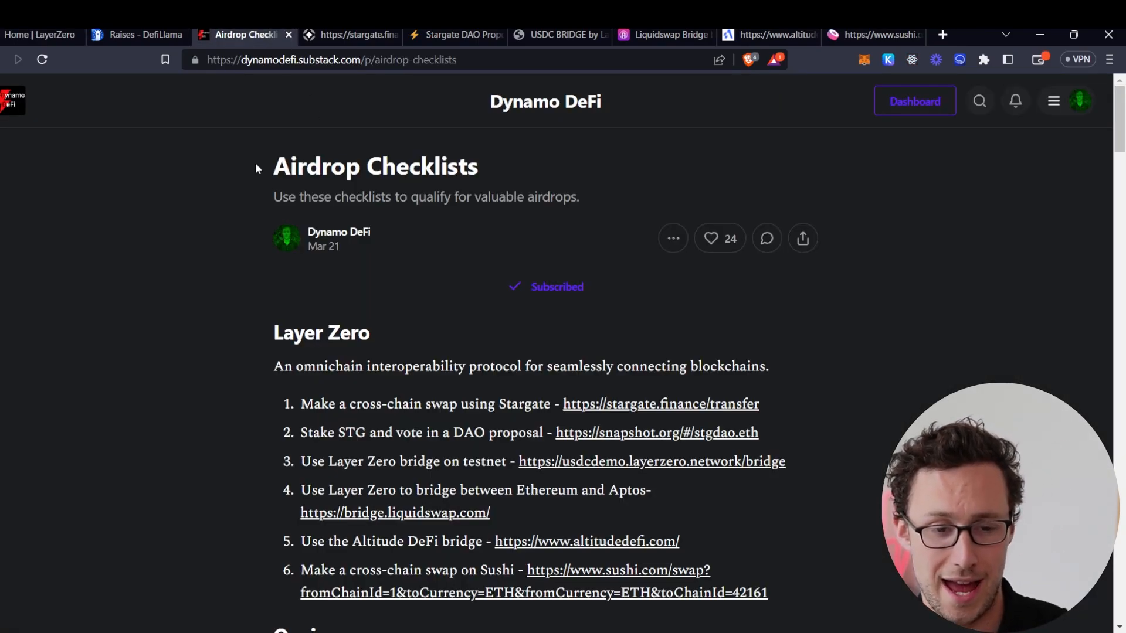
{"action": "scroll", "scroll_direction": "down", "scroll_amount": 3}
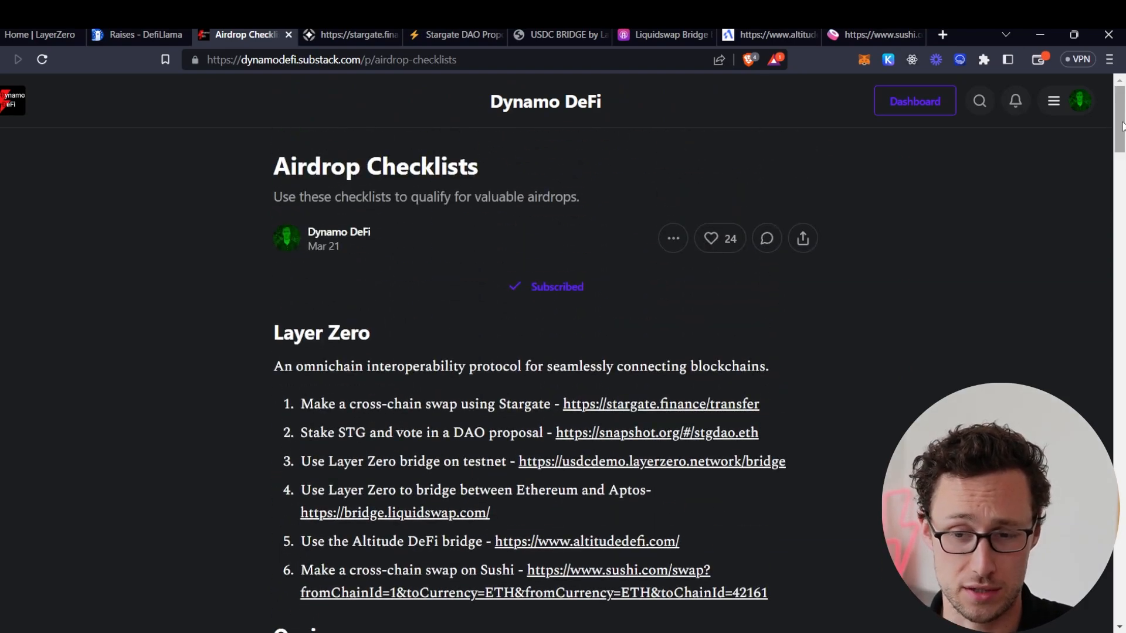
{"action": "scroll", "scroll_direction": "down", "scroll_amount": 3}
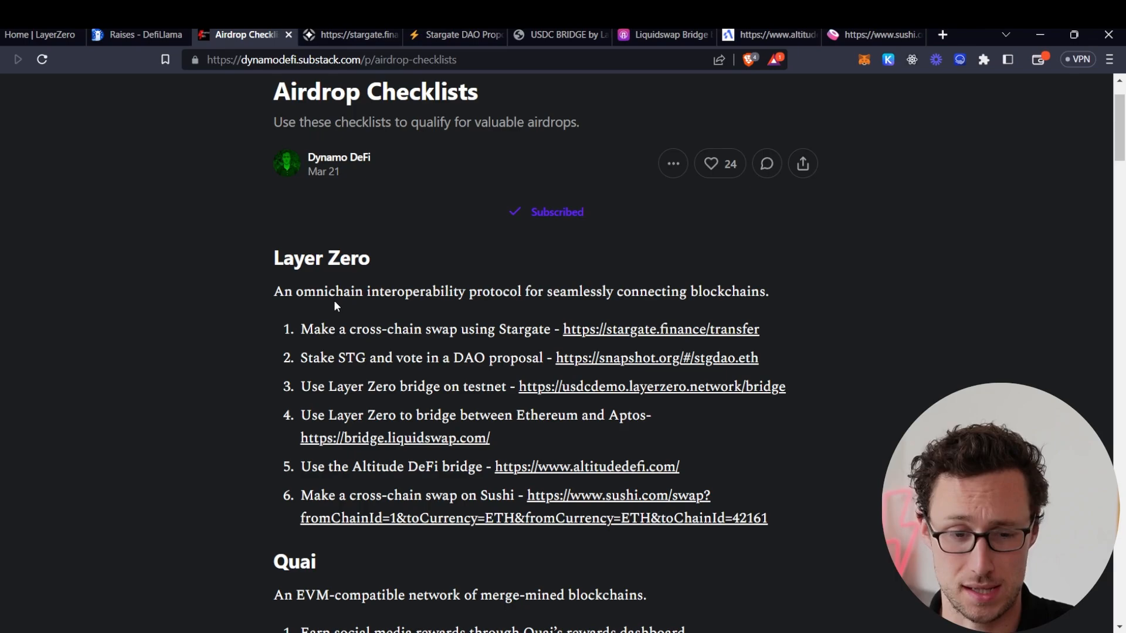
{"action": "mouse_move", "coordinate": [479, 328]}
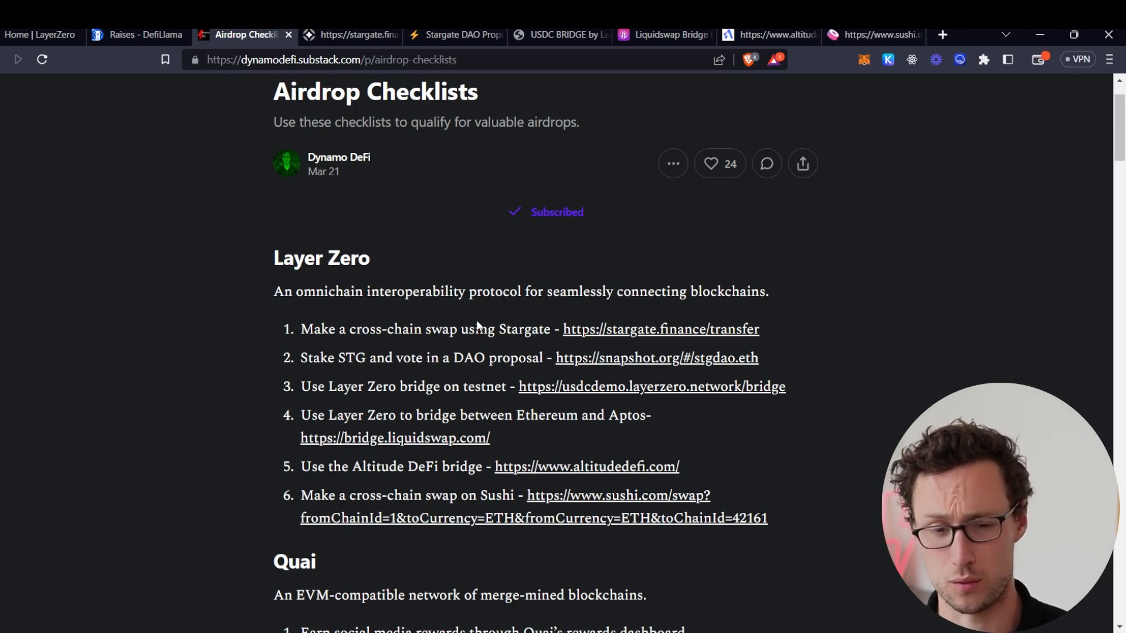
{"action": "mouse_move", "coordinate": [537, 297]}
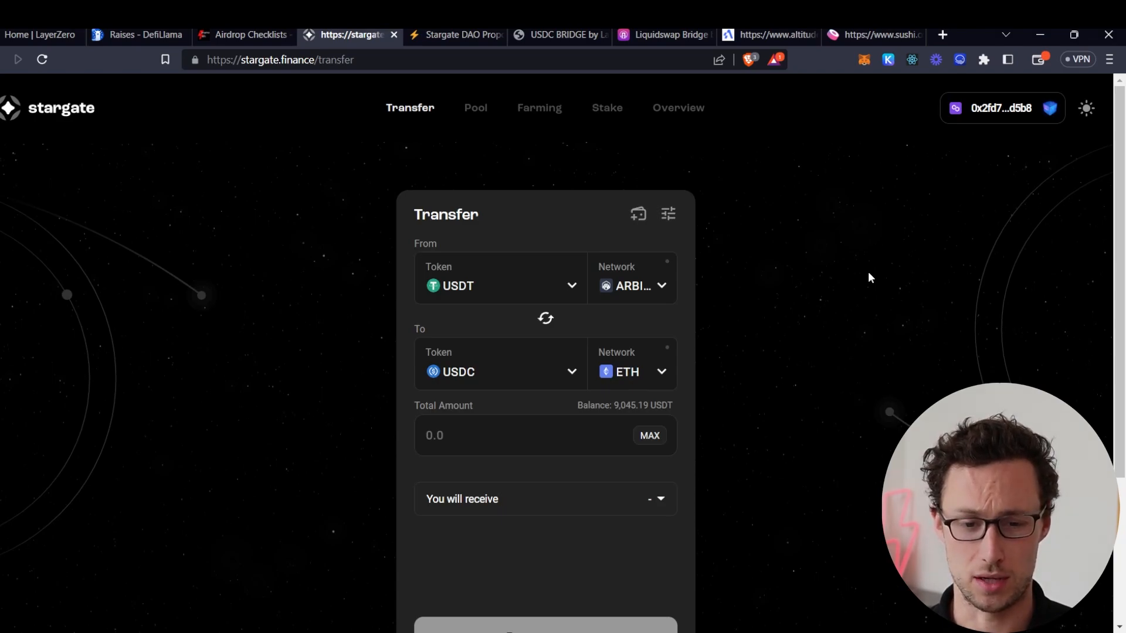
Browse the Stargate send-token list for USDT on Arbitrum as the transfer source.
{"action": "left_click", "coordinate": [501, 285]}
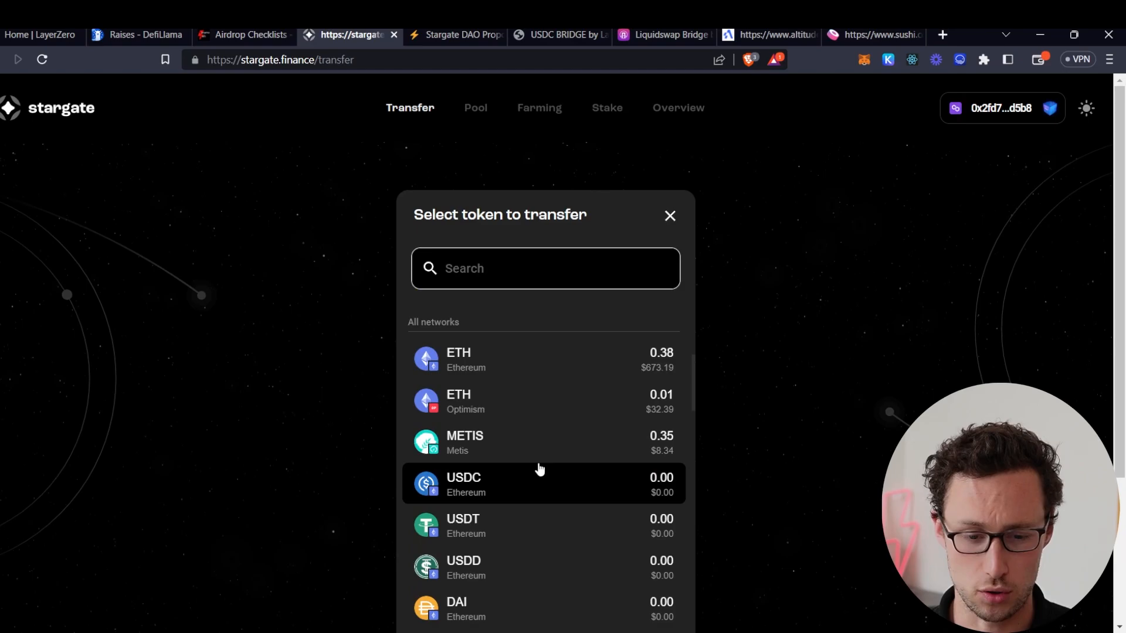
{"action": "mouse_move", "coordinate": [523, 476]}
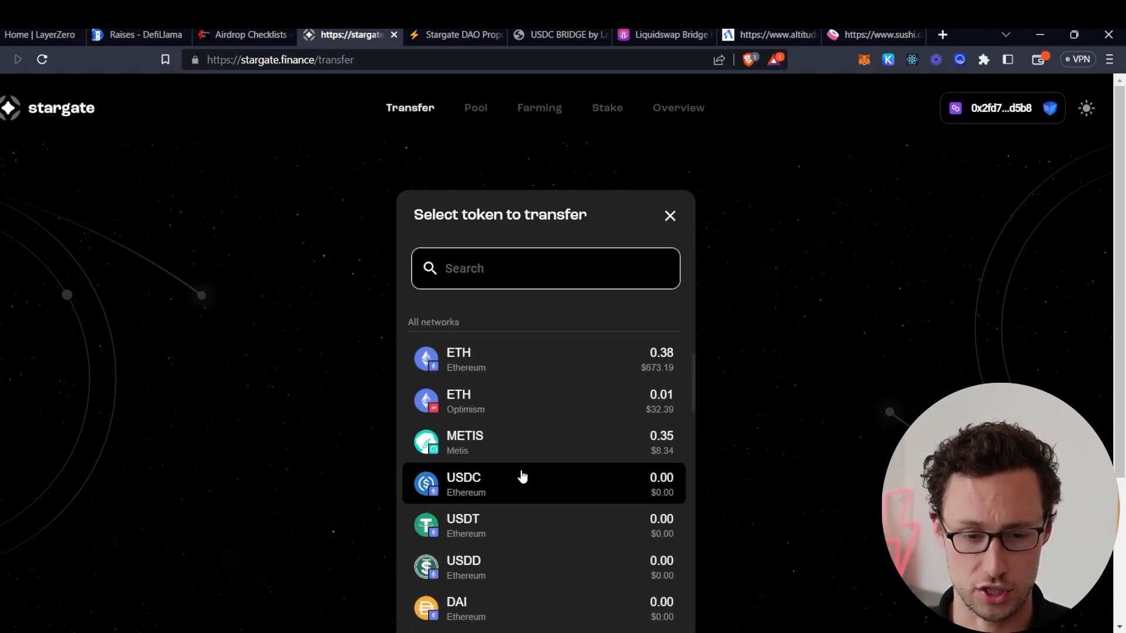
{"action": "scroll", "scroll_direction": "down", "scroll_amount": 3}
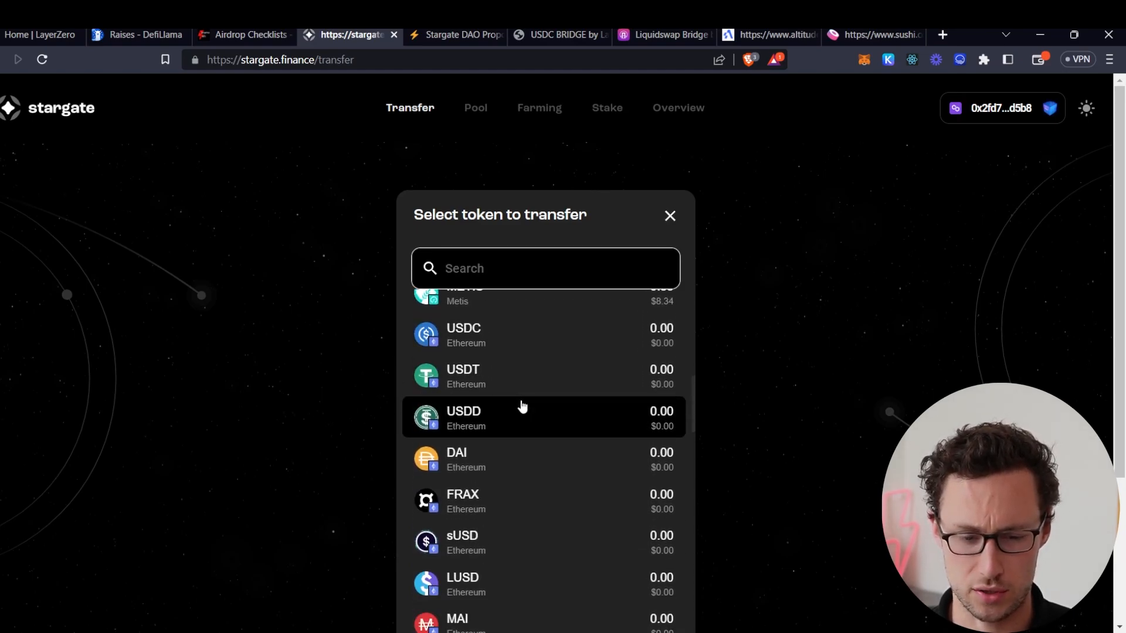
{"action": "scroll", "scroll_direction": "down", "scroll_amount": 3}
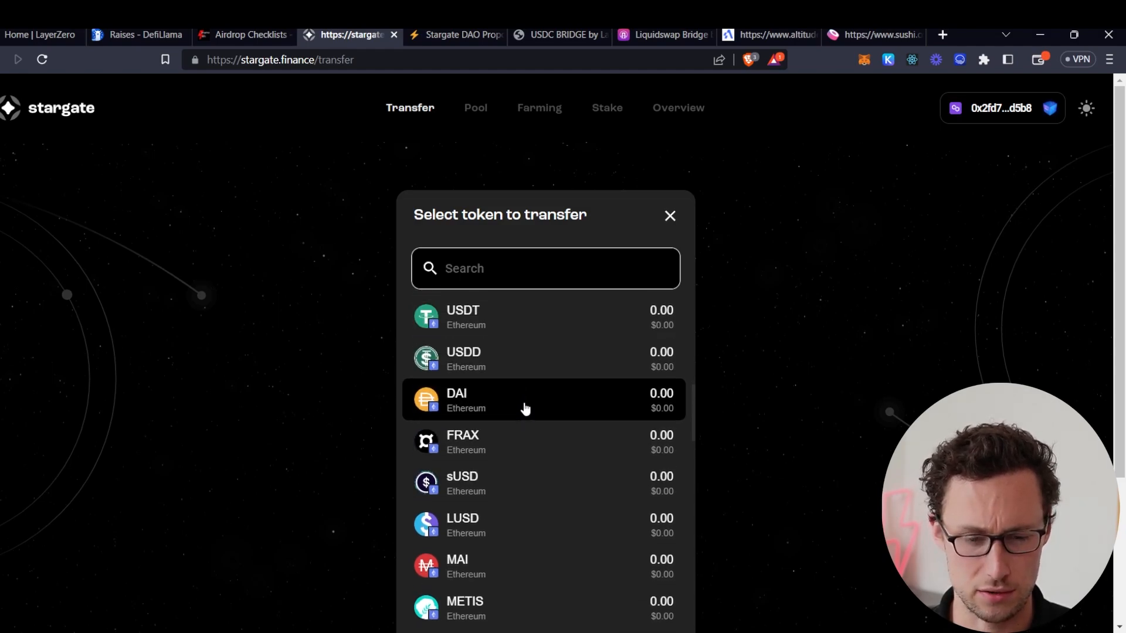
{"action": "scroll", "scroll_direction": "down", "scroll_amount": 3}
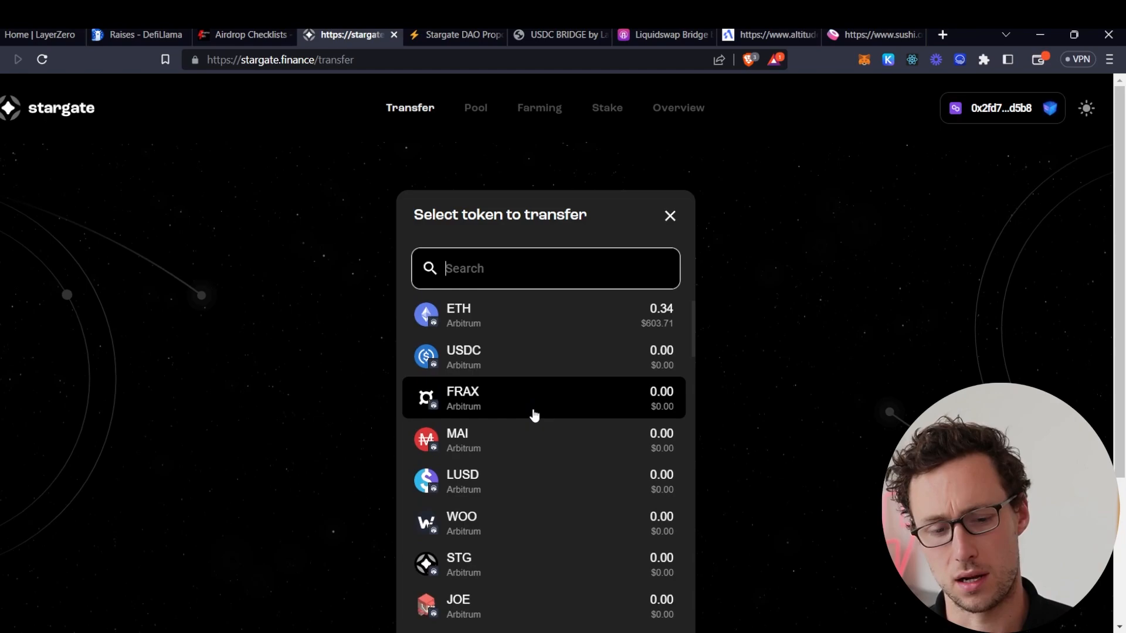
{"action": "scroll", "scroll_direction": "down", "scroll_amount": 3}
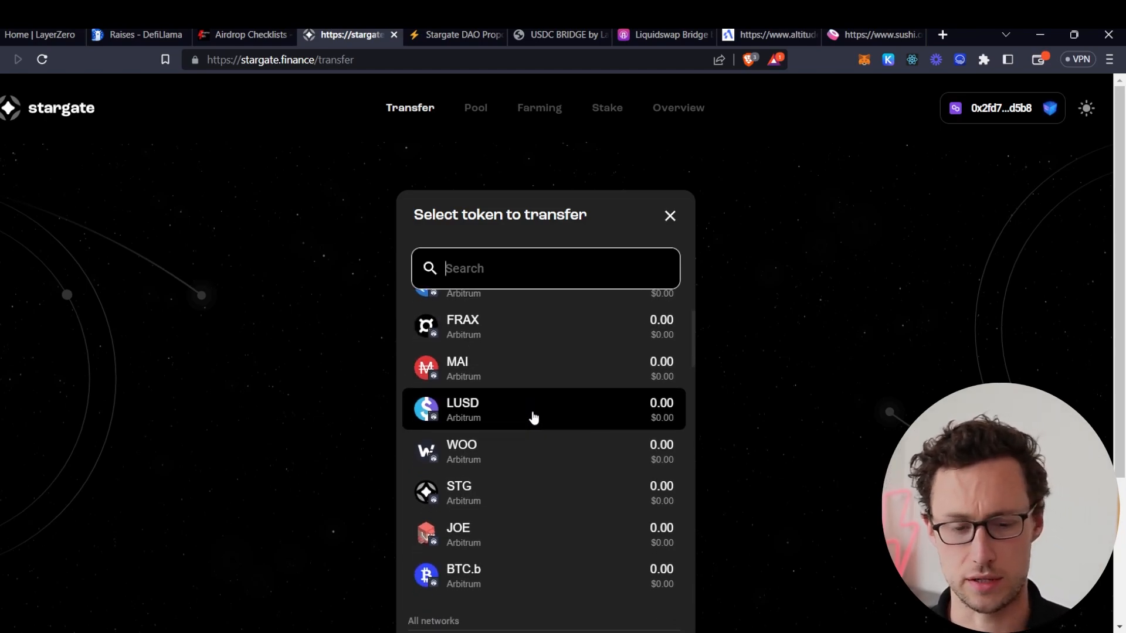
{"action": "scroll", "scroll_direction": "down", "scroll_amount": 3}
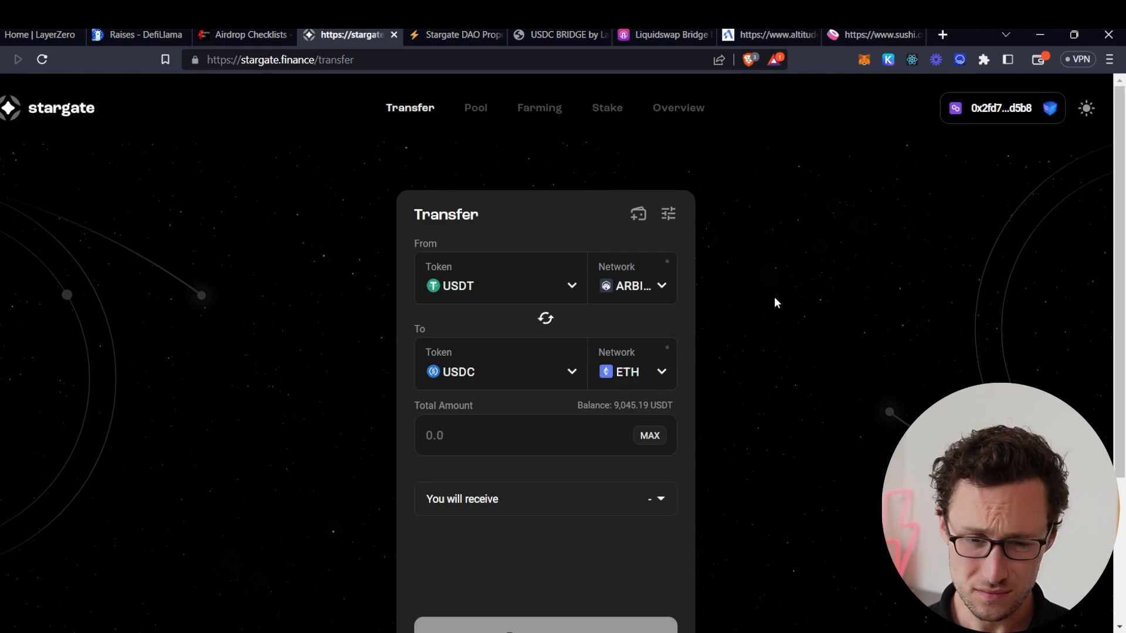
{"action": "mouse_move", "coordinate": [828, 314]}
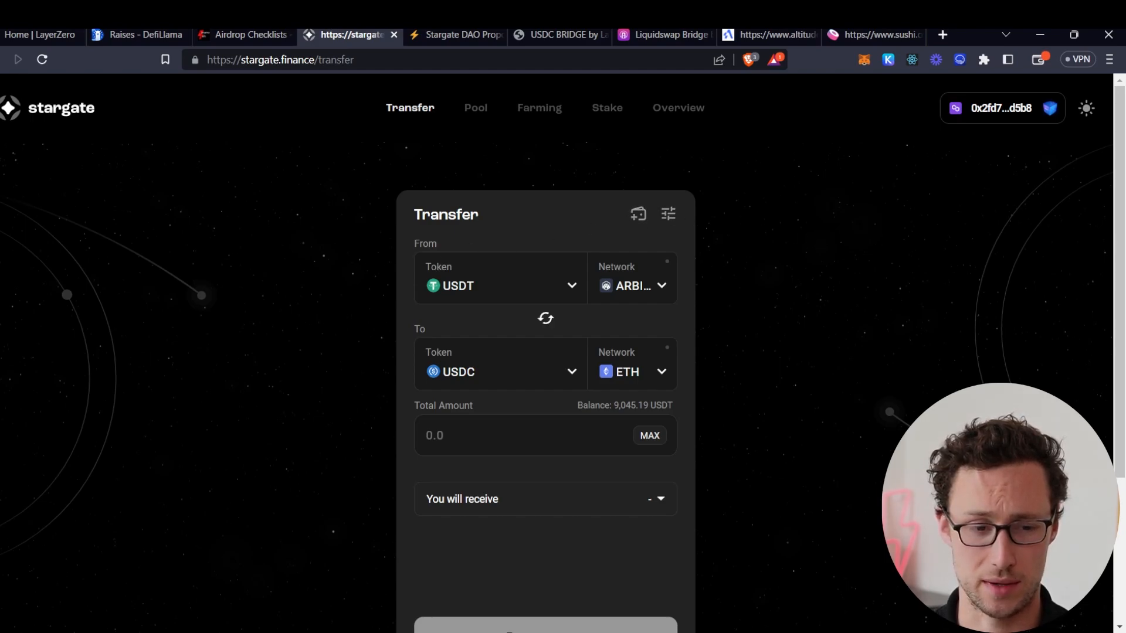
{"action": "mouse_move", "coordinate": [366, 120]}
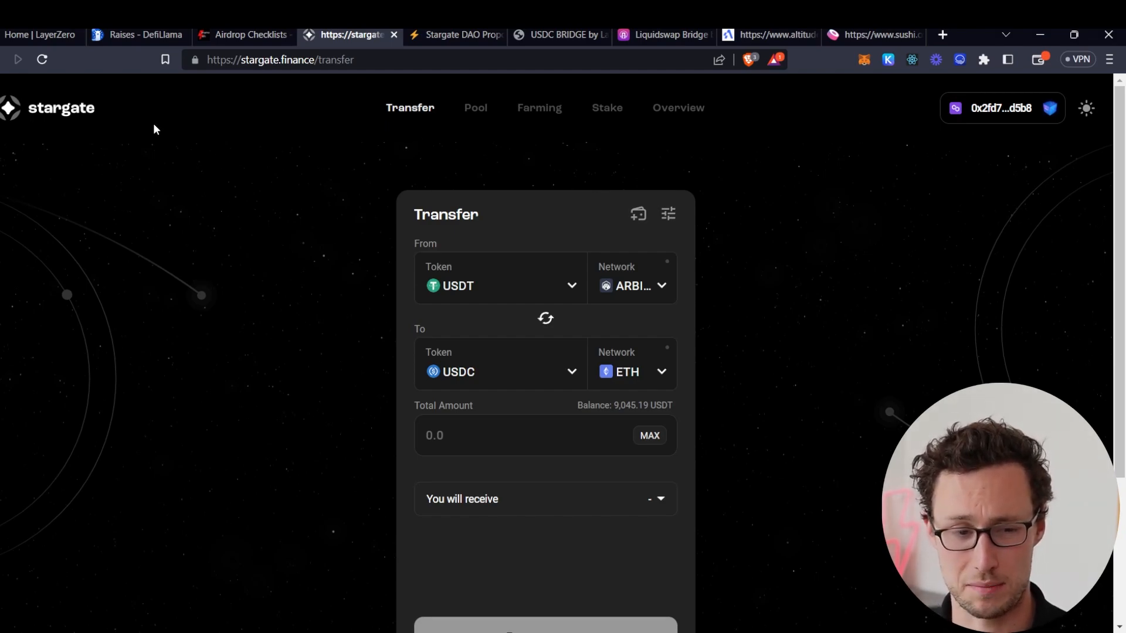
{"action": "mouse_move", "coordinate": [204, 156]}
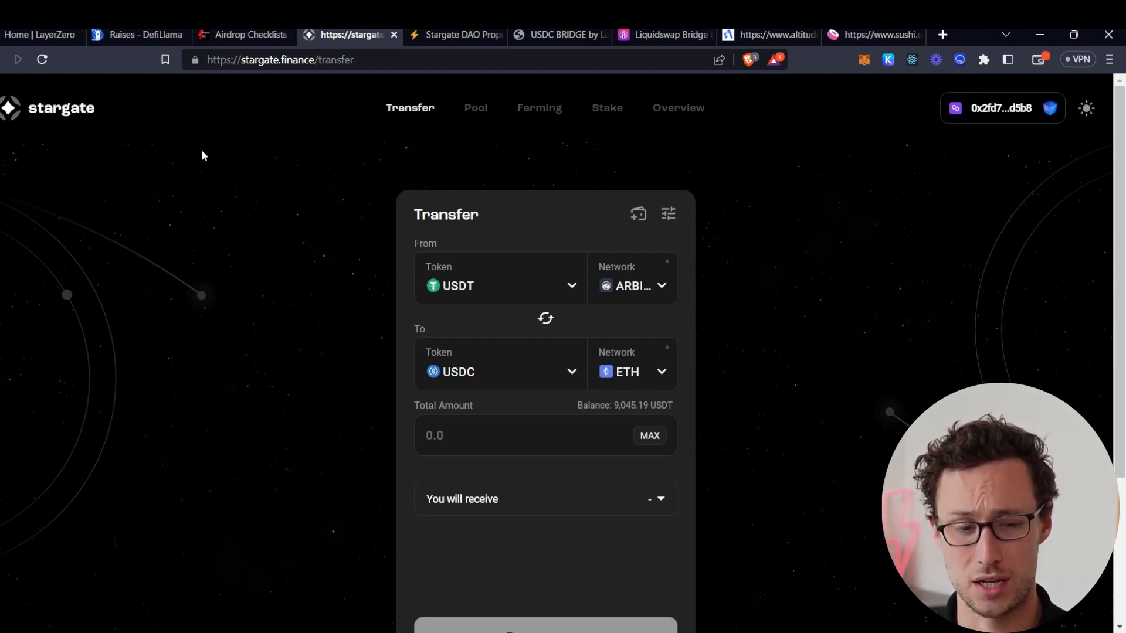
{"action": "mouse_move", "coordinate": [314, 235]}
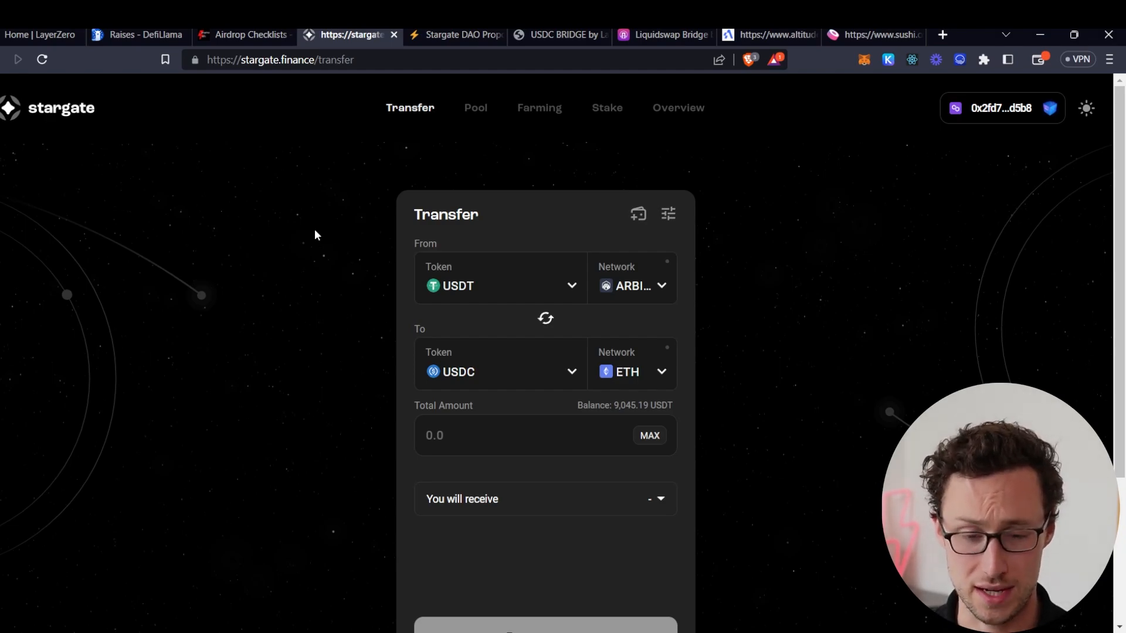
{"action": "mouse_move", "coordinate": [305, 229]}
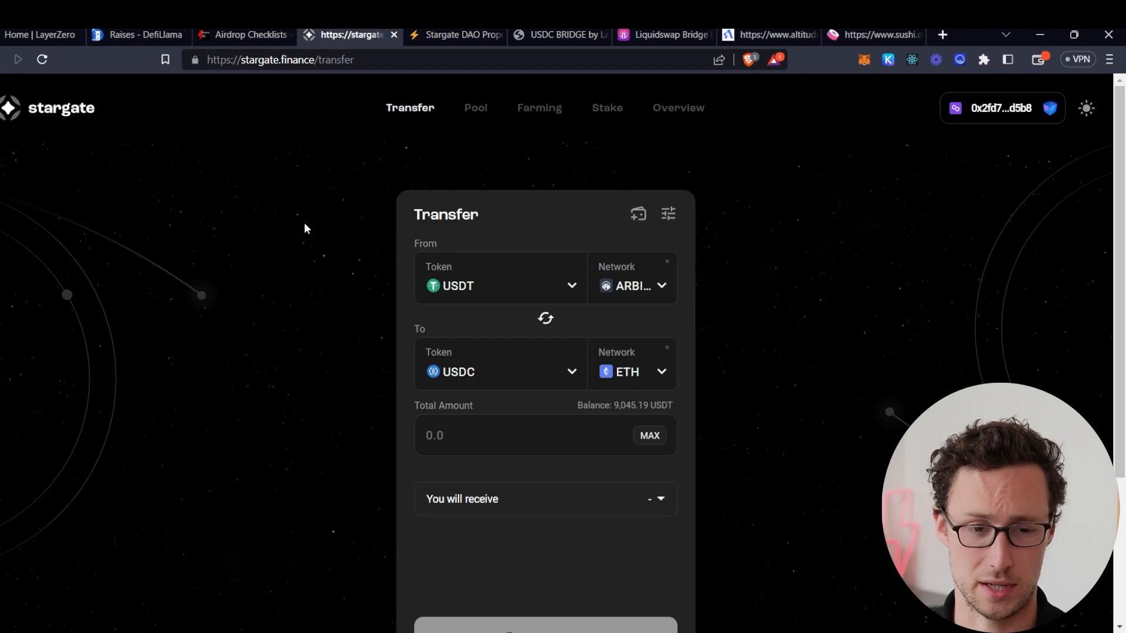
{"action": "mouse_move", "coordinate": [305, 168]}
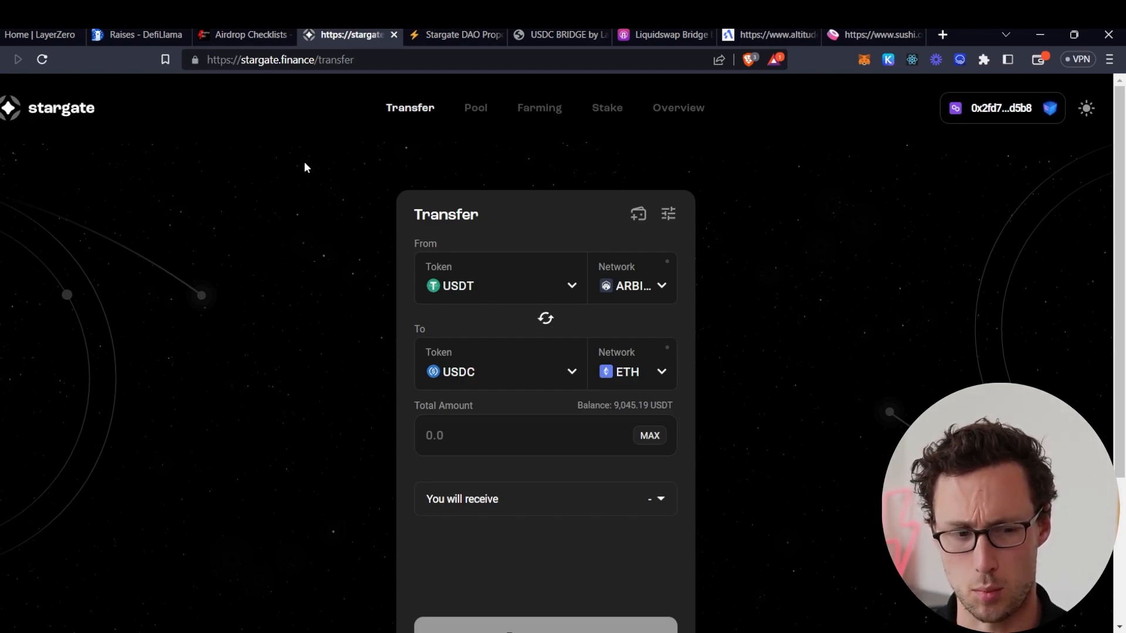
Read the Stargate DAO's closed proposals on Pendle USDT pools and BASE/zkEVM deployment.
{"action": "left_click", "coordinate": [454, 35]}
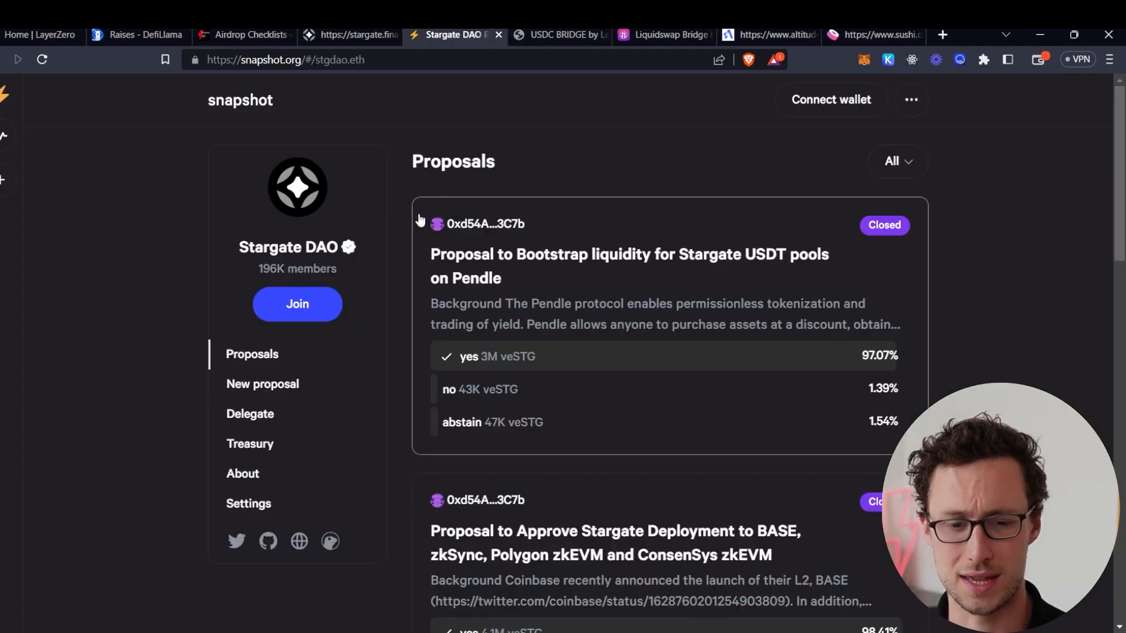
{"action": "scroll", "scroll_direction": "down", "scroll_amount": 3}
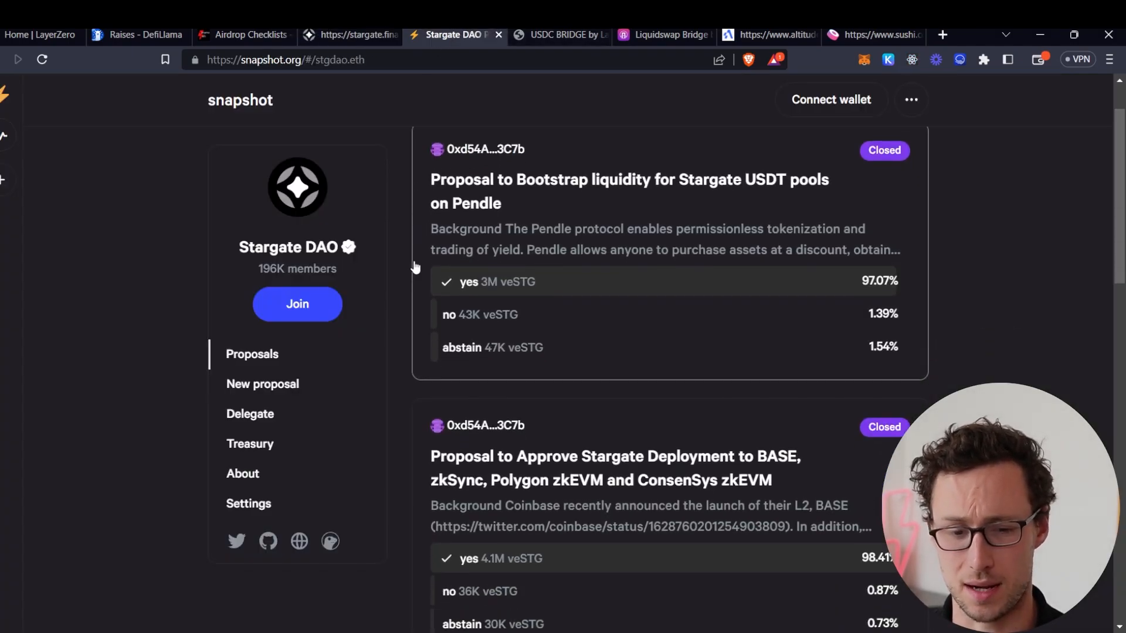
{"action": "scroll", "scroll_direction": "down", "scroll_amount": 3}
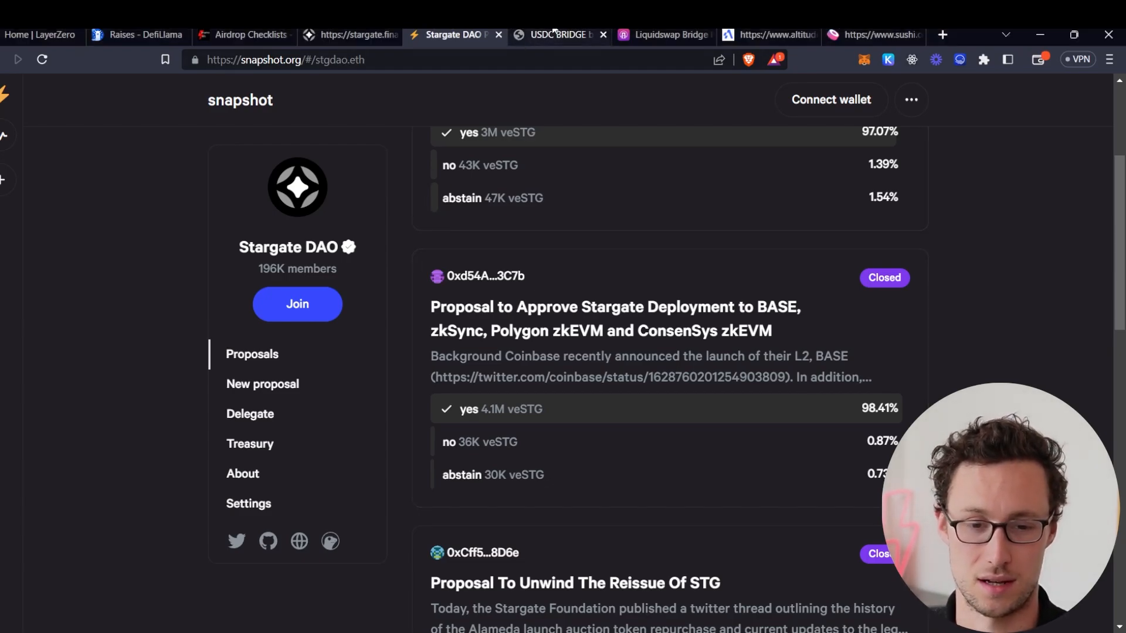
View the Goerli-to-Fuji USDC testnet bridge, then return to the Airdrop Checklists post.
{"action": "left_click", "coordinate": [558, 34]}
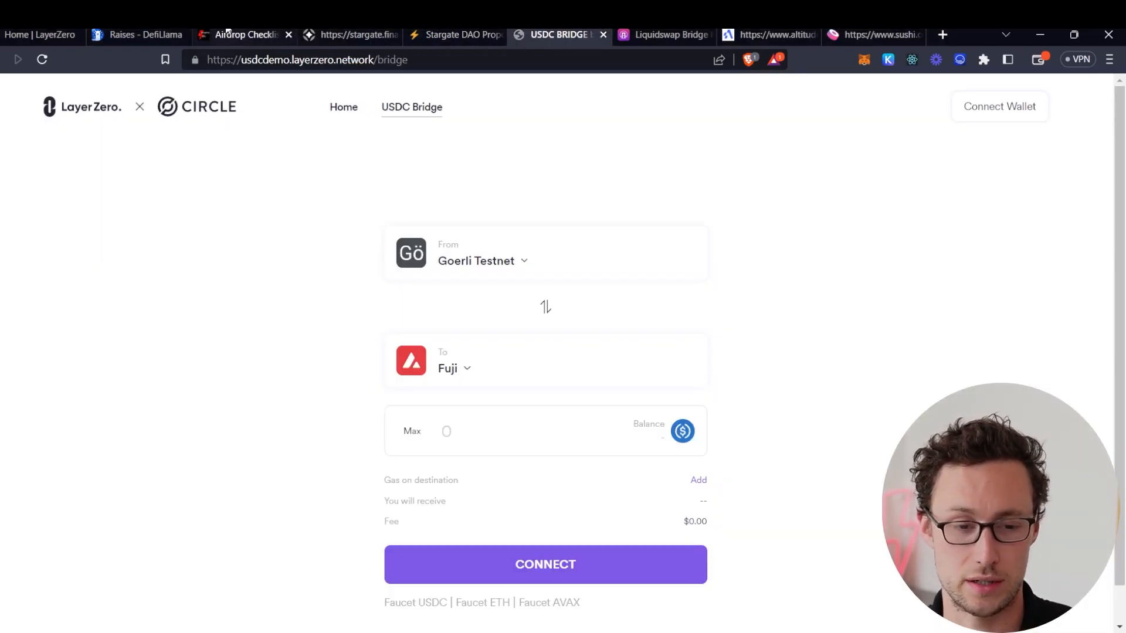
{"action": "left_click", "coordinate": [244, 34]}
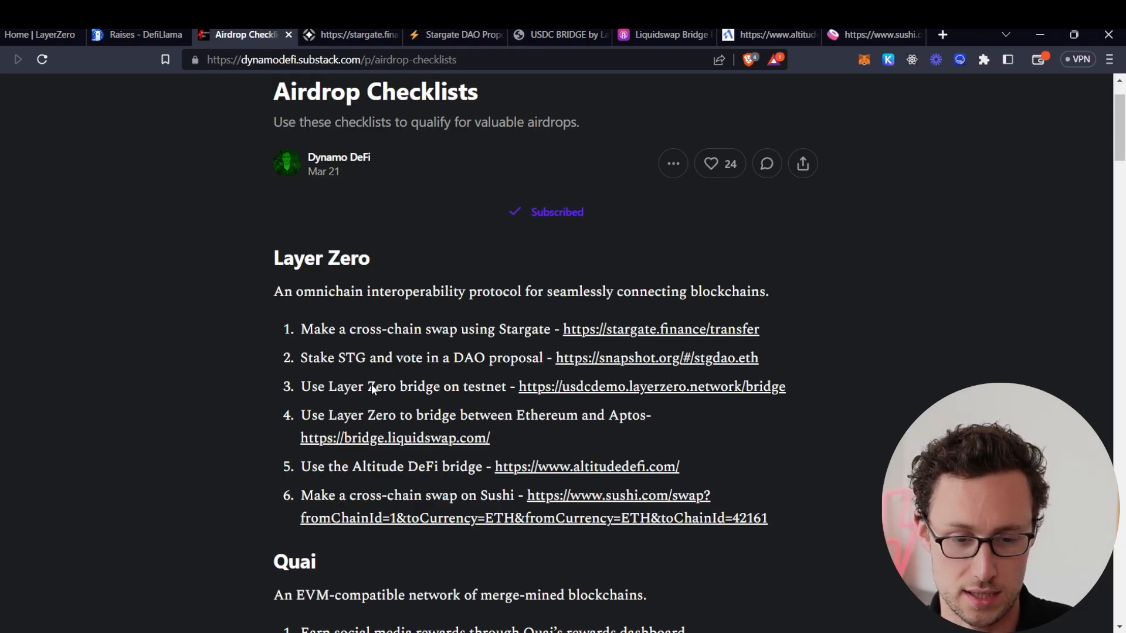
{"action": "mouse_move", "coordinate": [437, 393]}
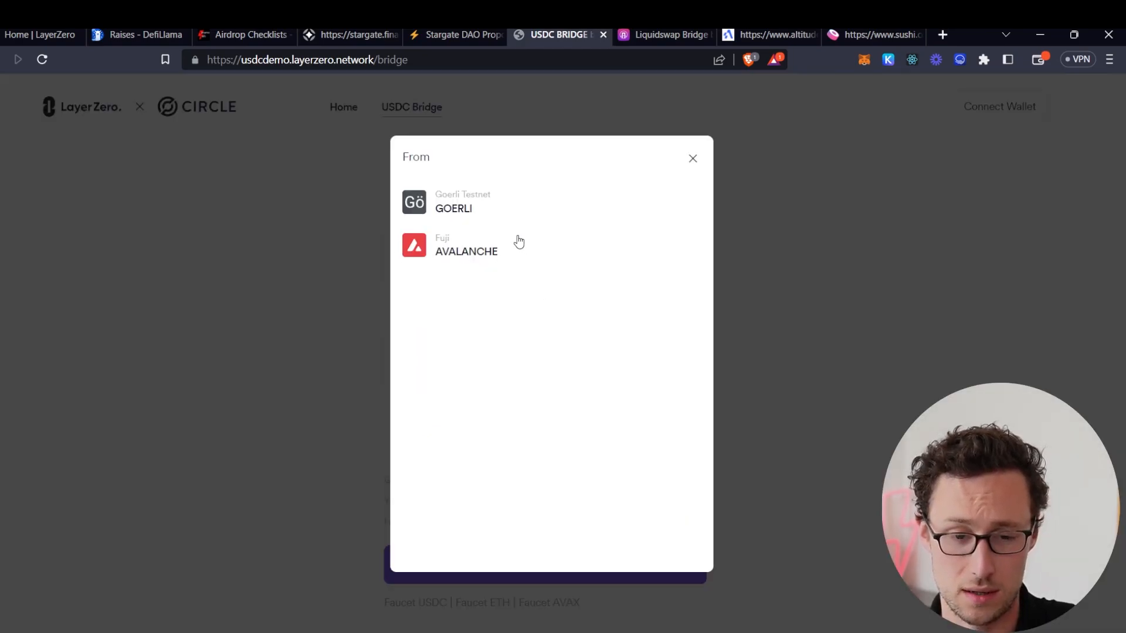
{"action": "mouse_move", "coordinate": [715, 173]}
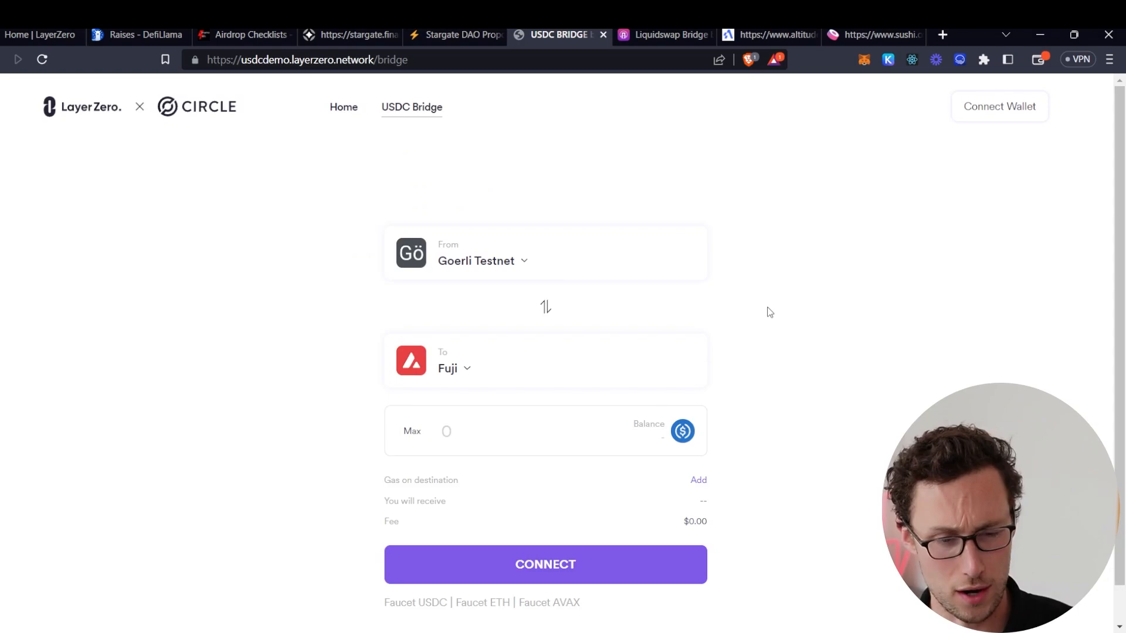
{"action": "mouse_move", "coordinate": [802, 305]}
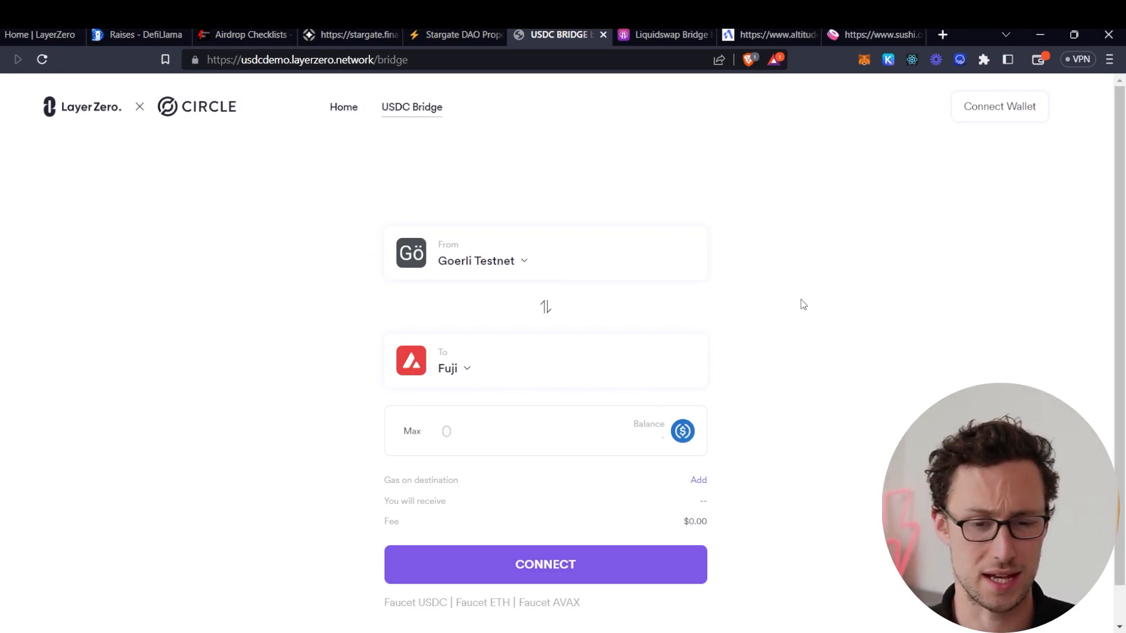
{"action": "mouse_move", "coordinate": [623, 271]}
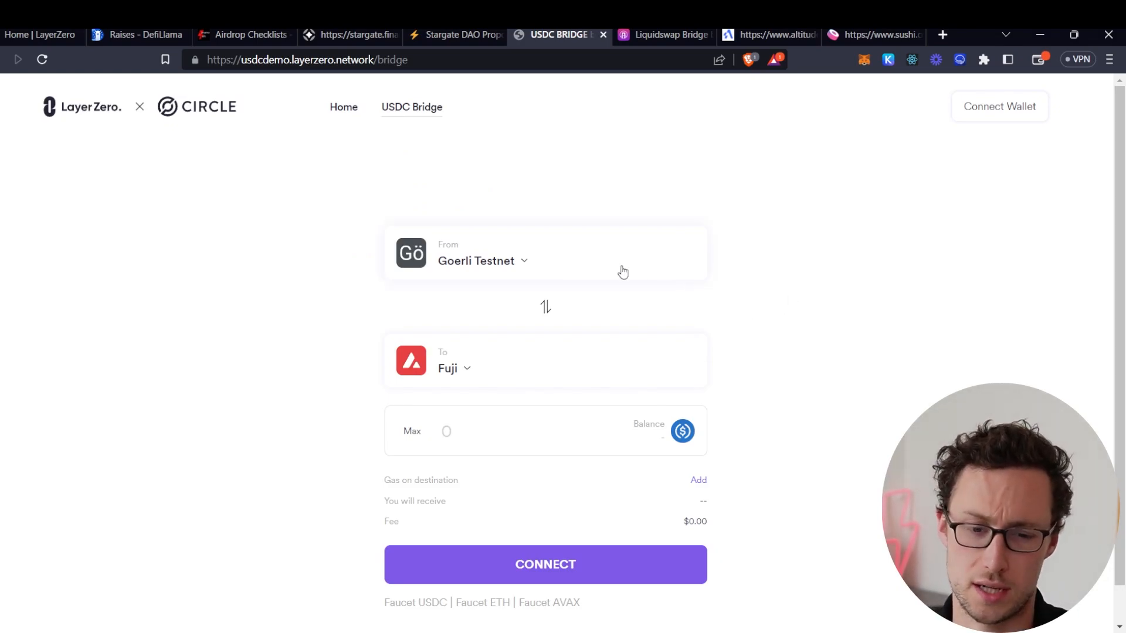
{"action": "mouse_move", "coordinate": [581, 76]}
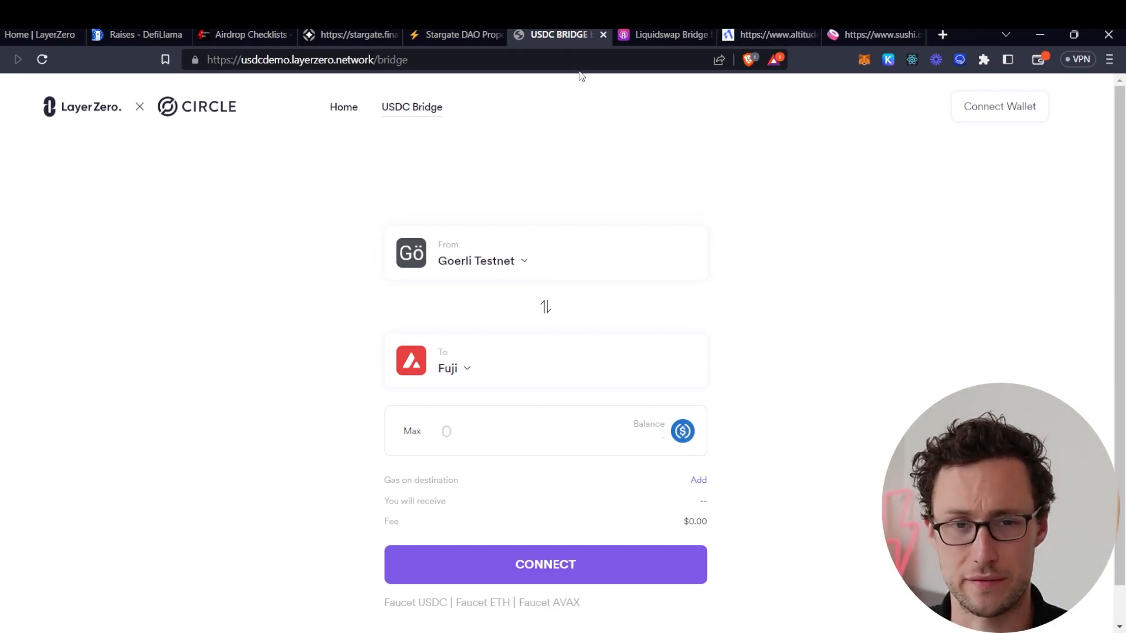
{"action": "mouse_move", "coordinate": [496, 183]}
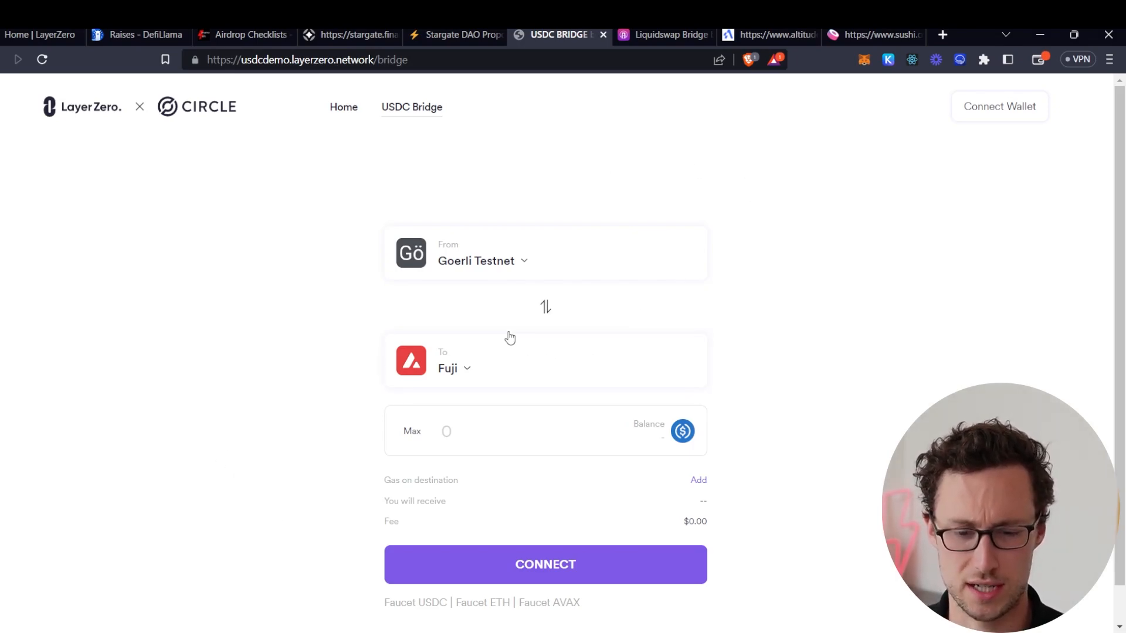
{"action": "mouse_move", "coordinate": [539, 328]}
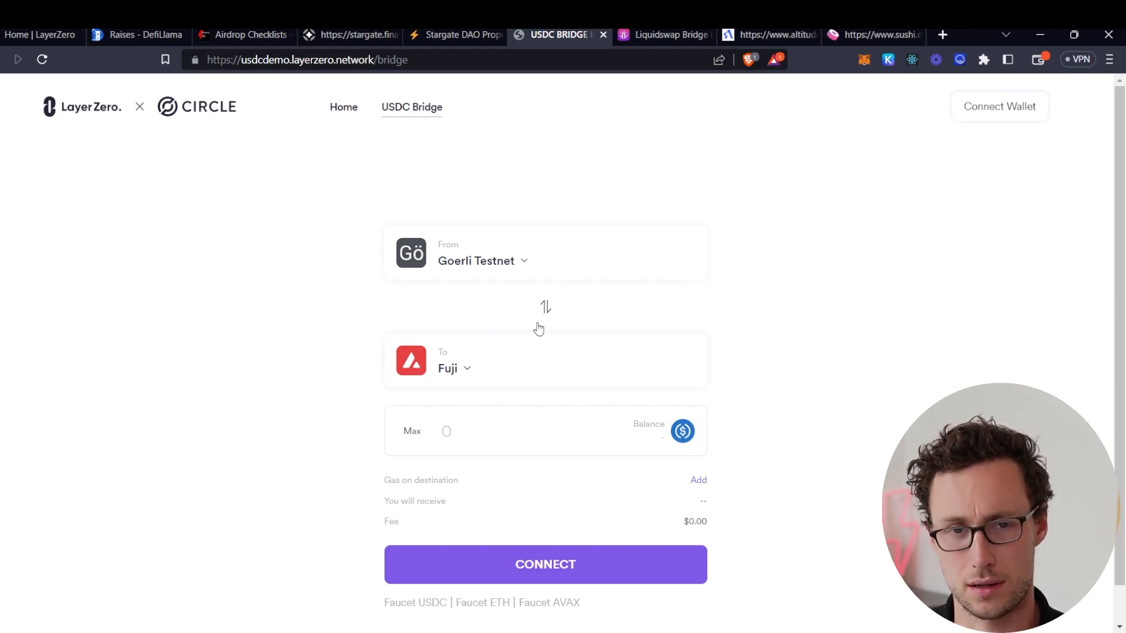
{"action": "mouse_move", "coordinate": [556, 285]}
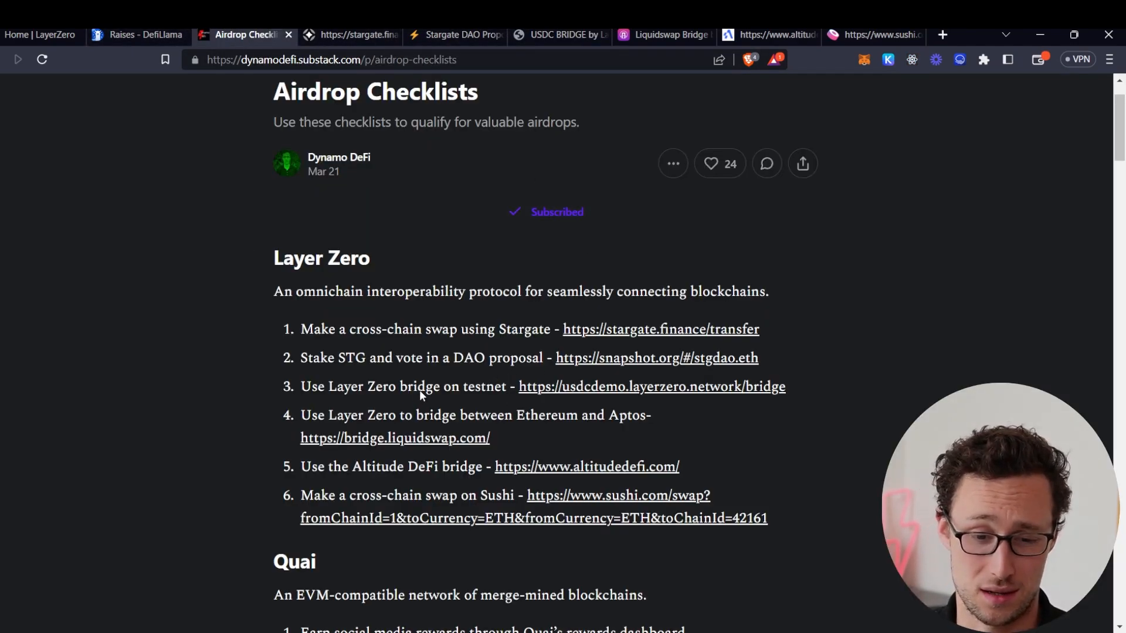
Look over the LiquidSwap bridge form to Aptos, then move on to the Altitude DeFi homepage.
{"action": "scroll", "scroll_direction": "down", "scroll_amount": 3}
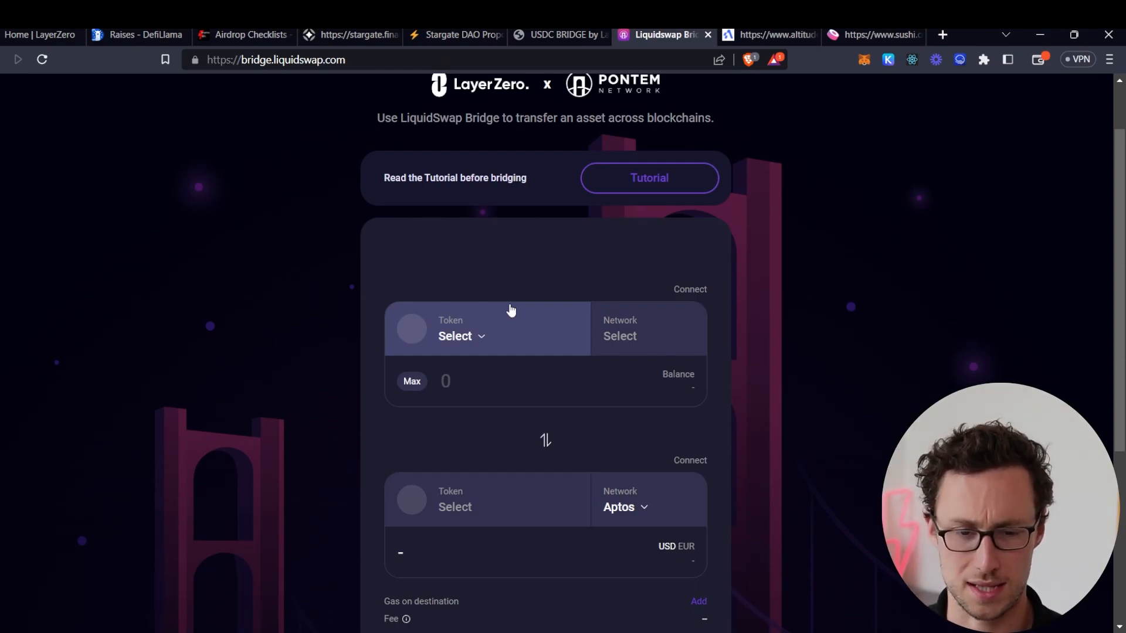
{"action": "scroll", "scroll_direction": "down", "scroll_amount": 3}
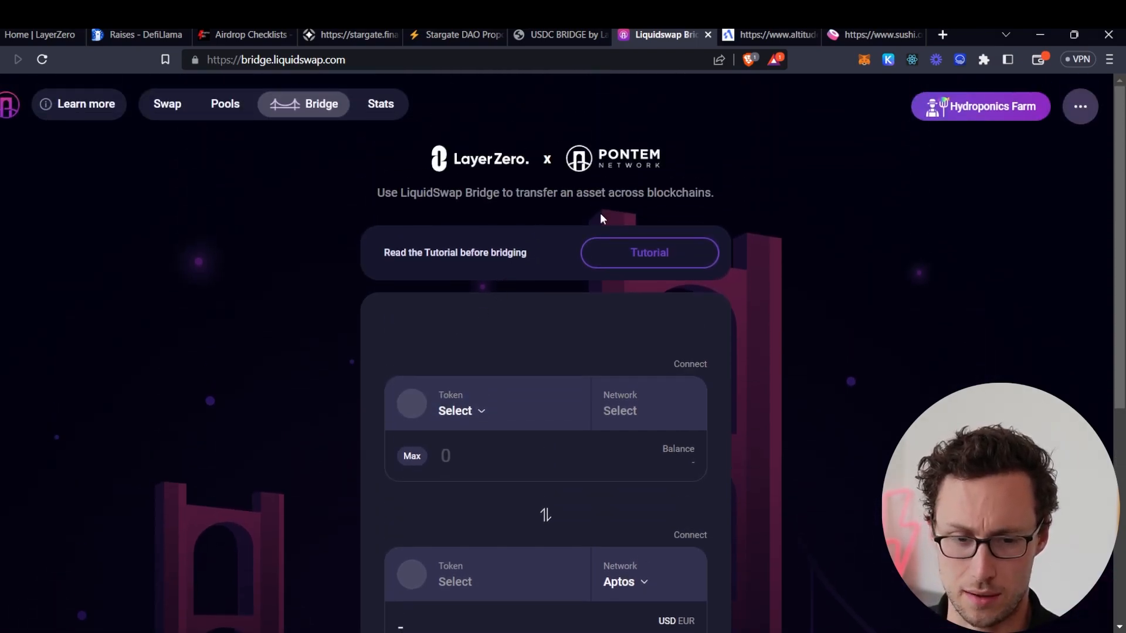
{"action": "mouse_move", "coordinate": [430, 107]}
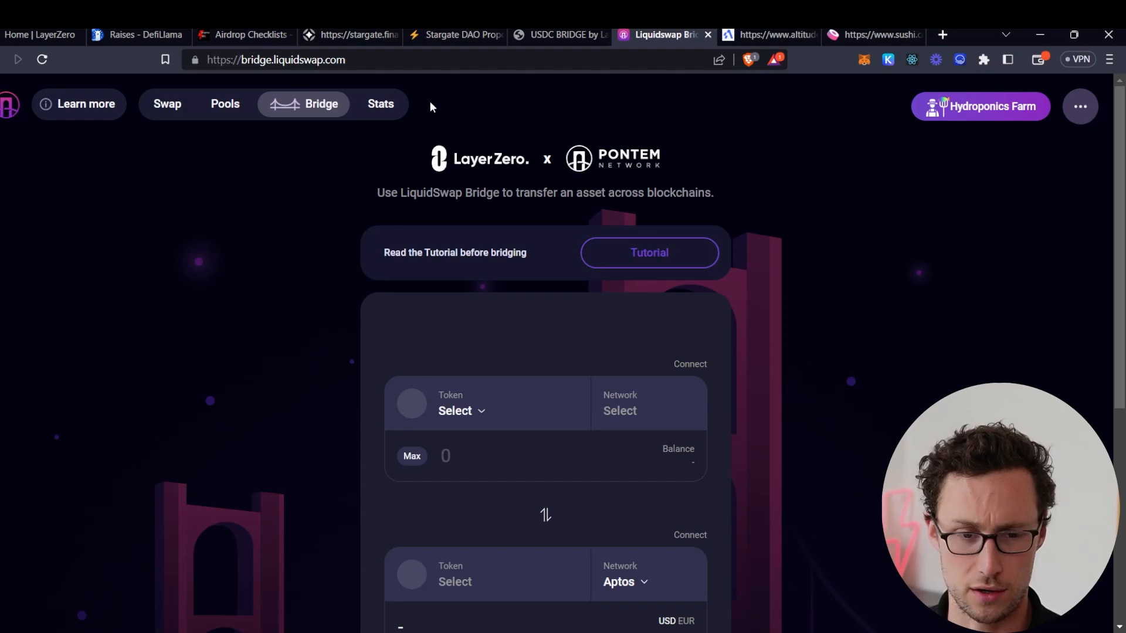
{"action": "left_click", "coordinate": [245, 34]}
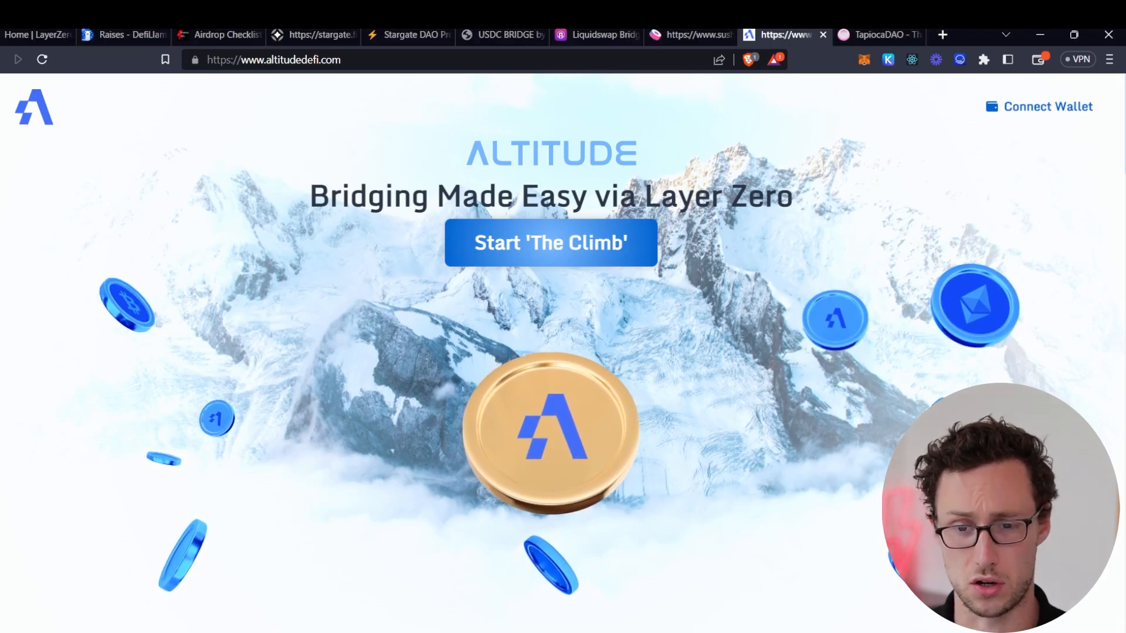
Glance at the Tapioca and Altitude landing pages, then read the checklist down to zkSync and Scroll.
{"action": "left_click", "coordinate": [877, 34]}
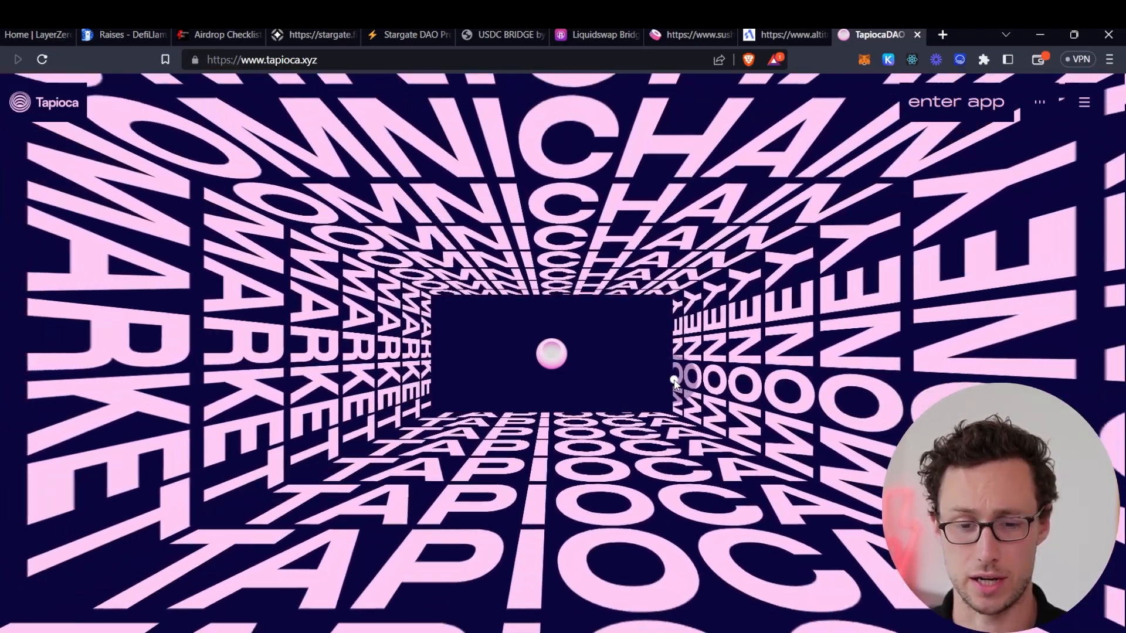
{"action": "left_click", "coordinate": [782, 34]}
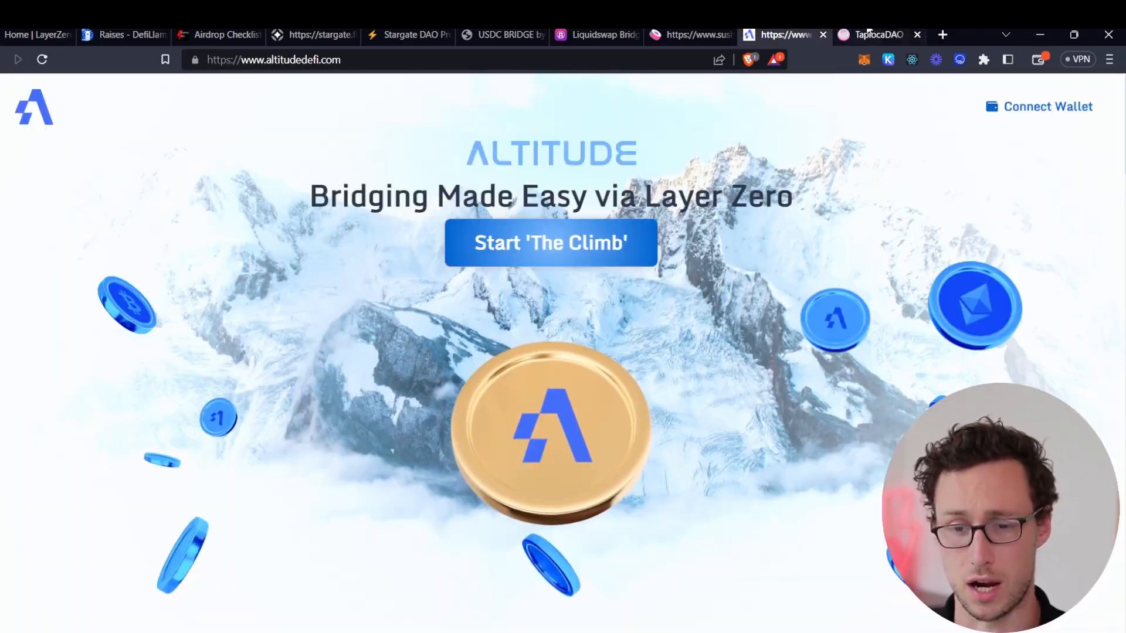
{"action": "left_click", "coordinate": [870, 34]}
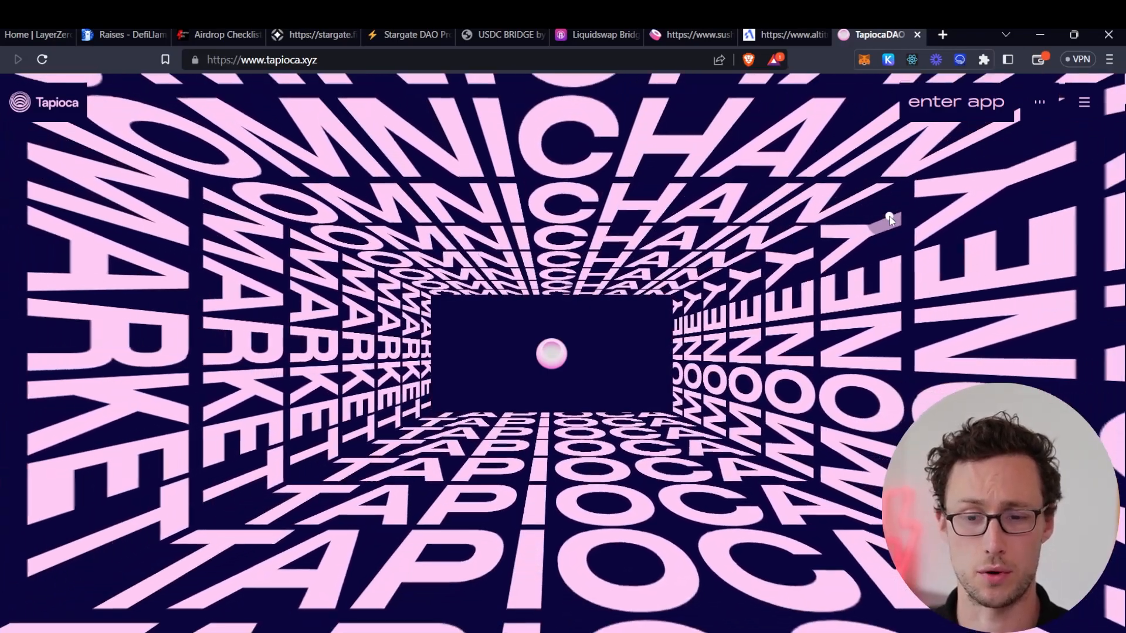
{"action": "left_click", "coordinate": [209, 34]}
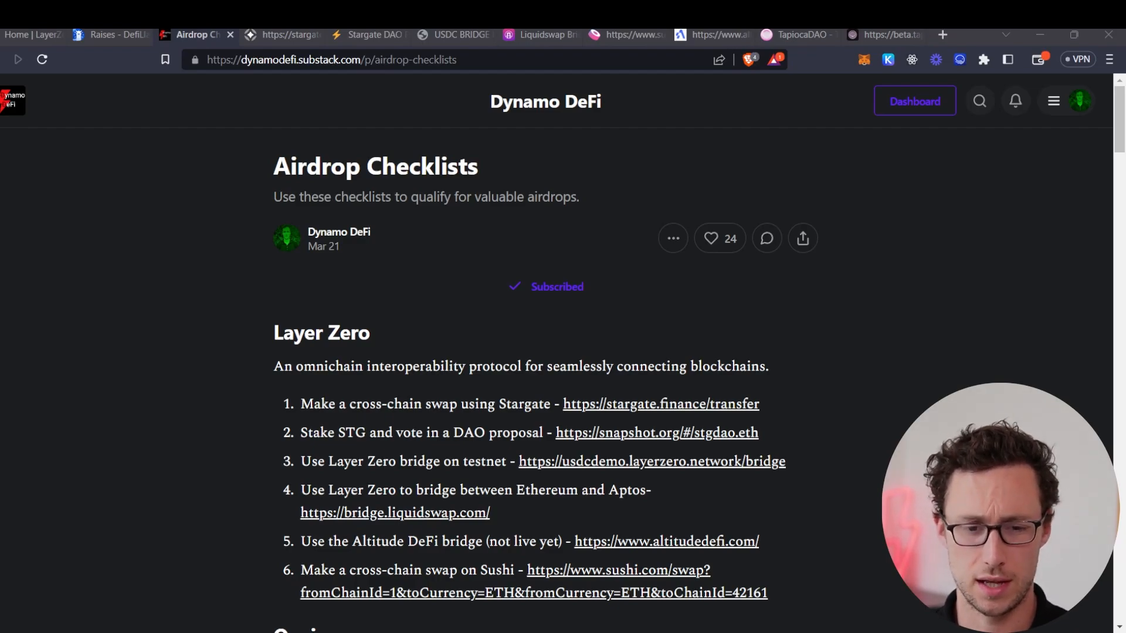
{"action": "scroll", "scroll_direction": "down", "scroll_amount": 3}
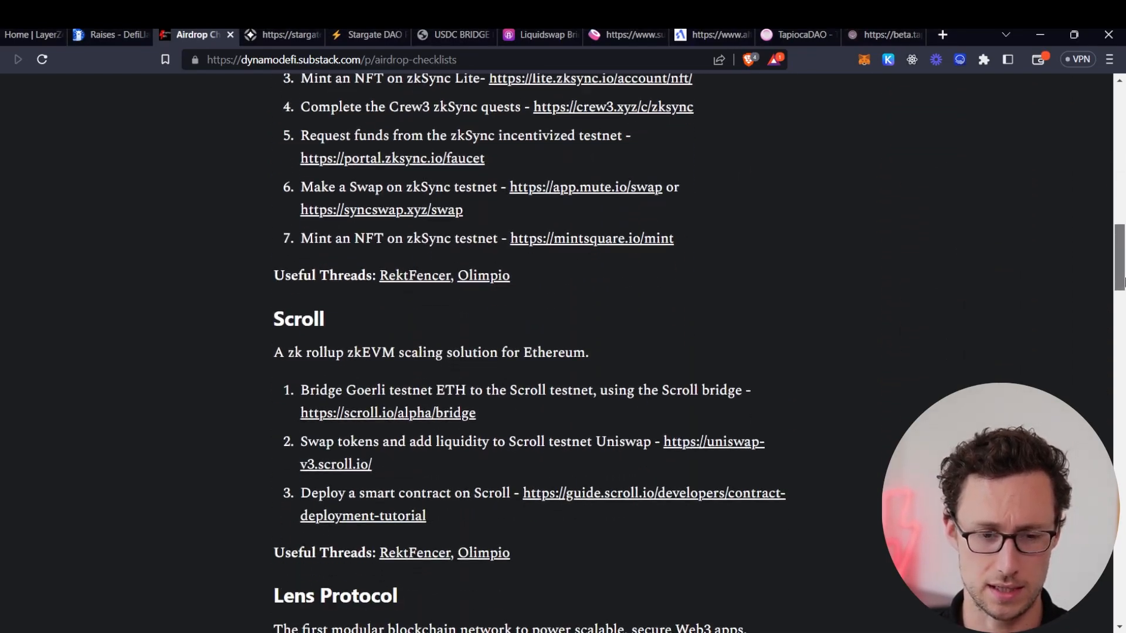